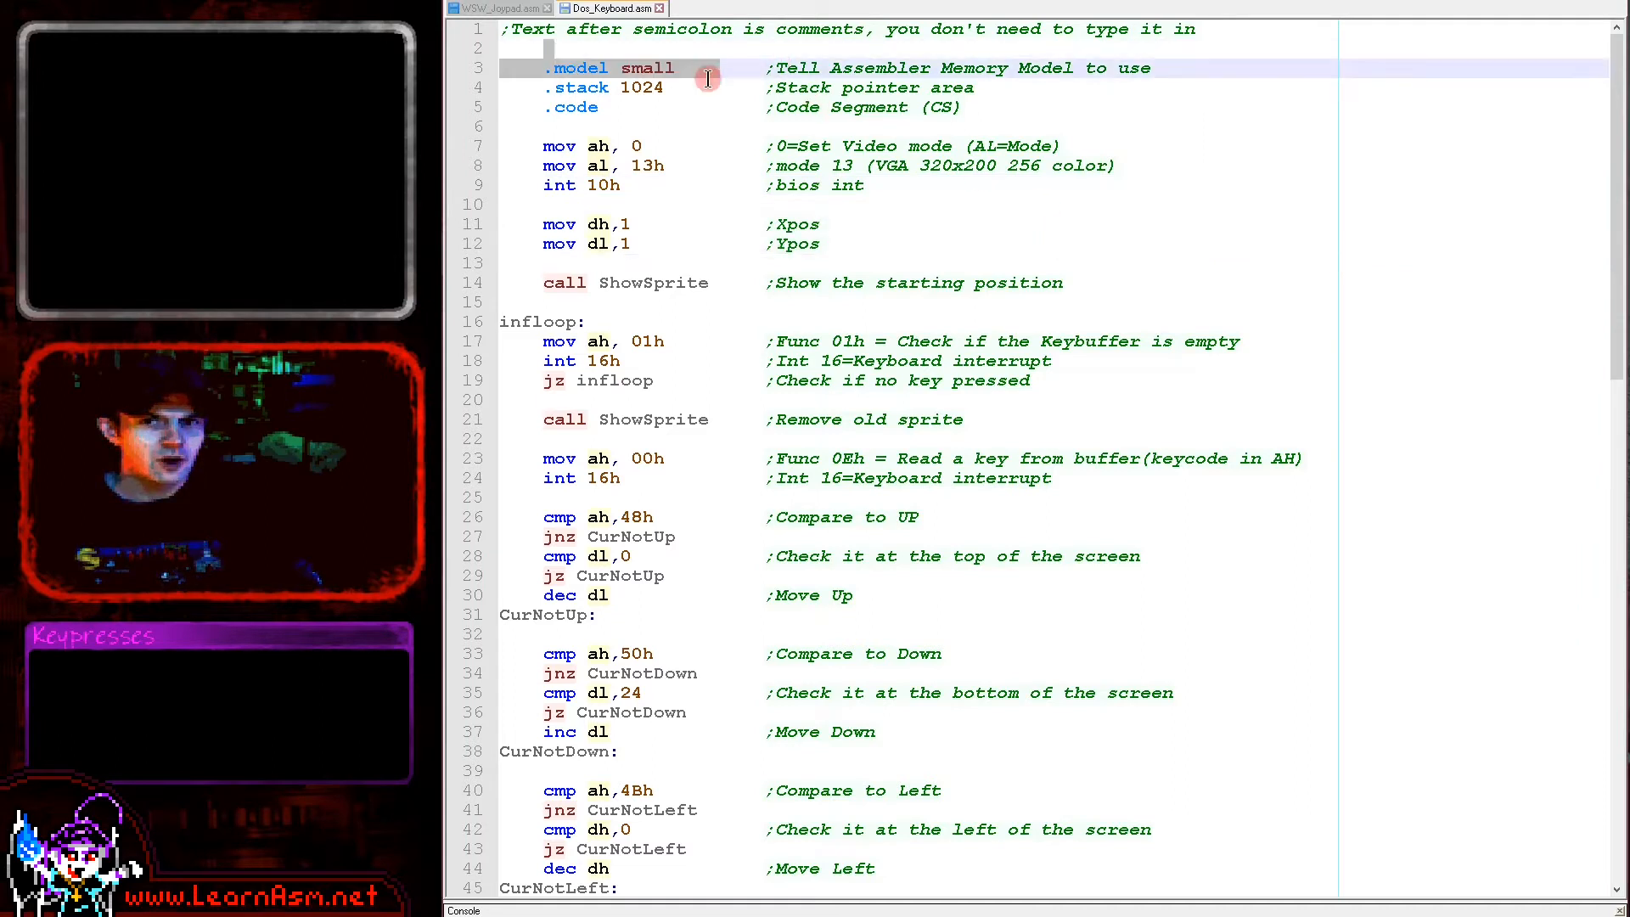
- Highlight the assembler setup directives, the code segment keyword and the video mode value 13h
left_click_drag(707, 78, 644, 100)
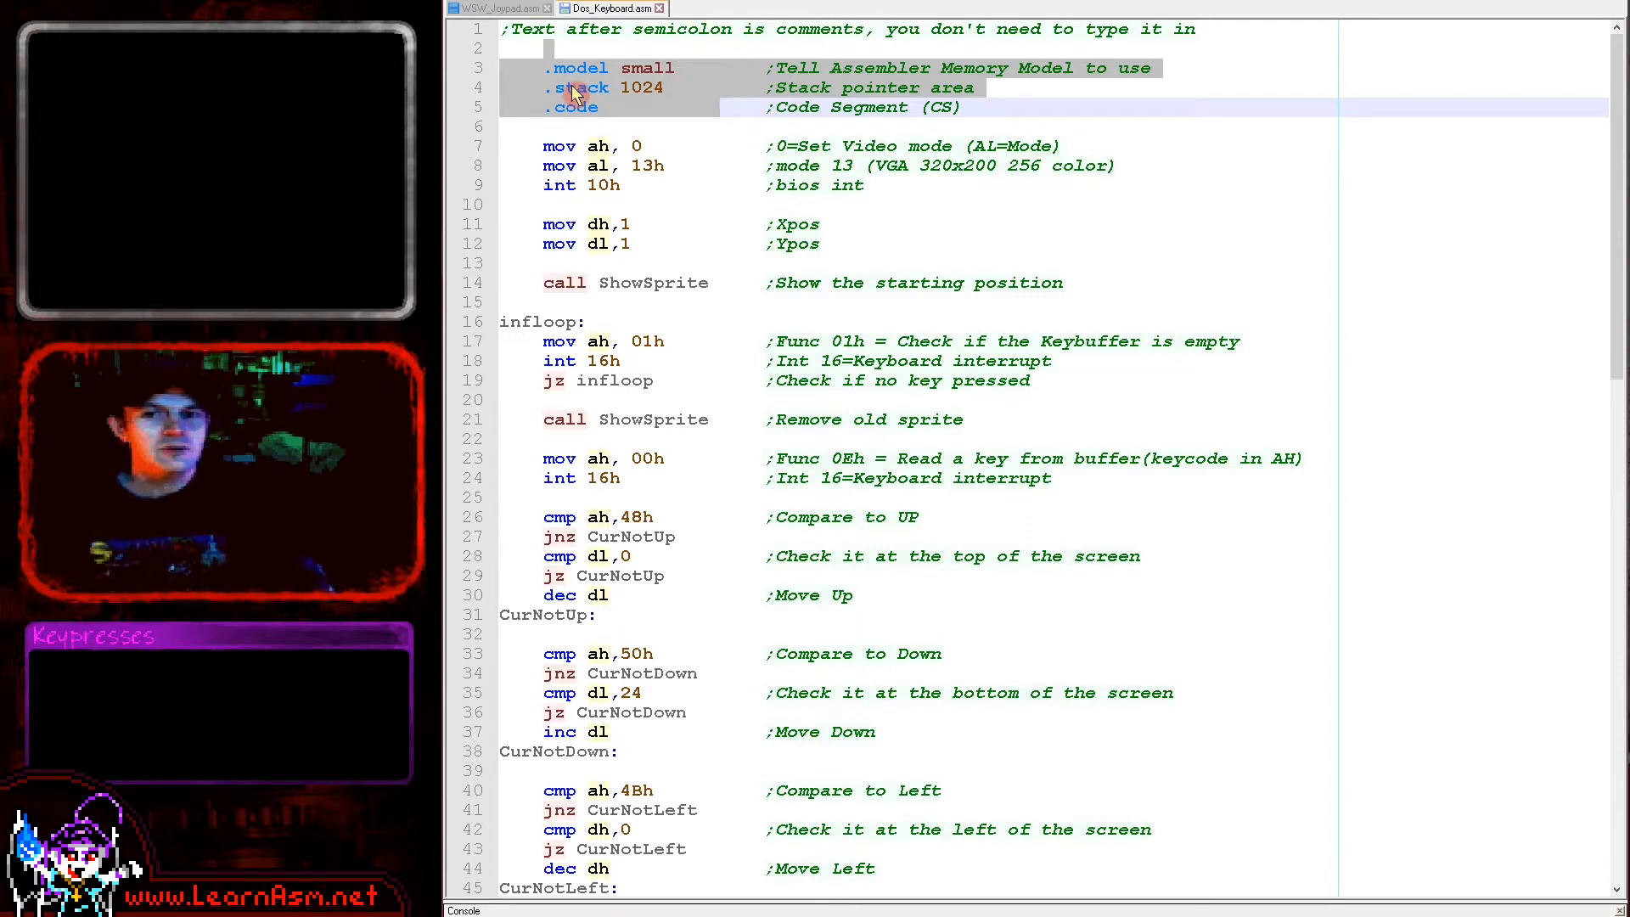
double_click(643, 88)
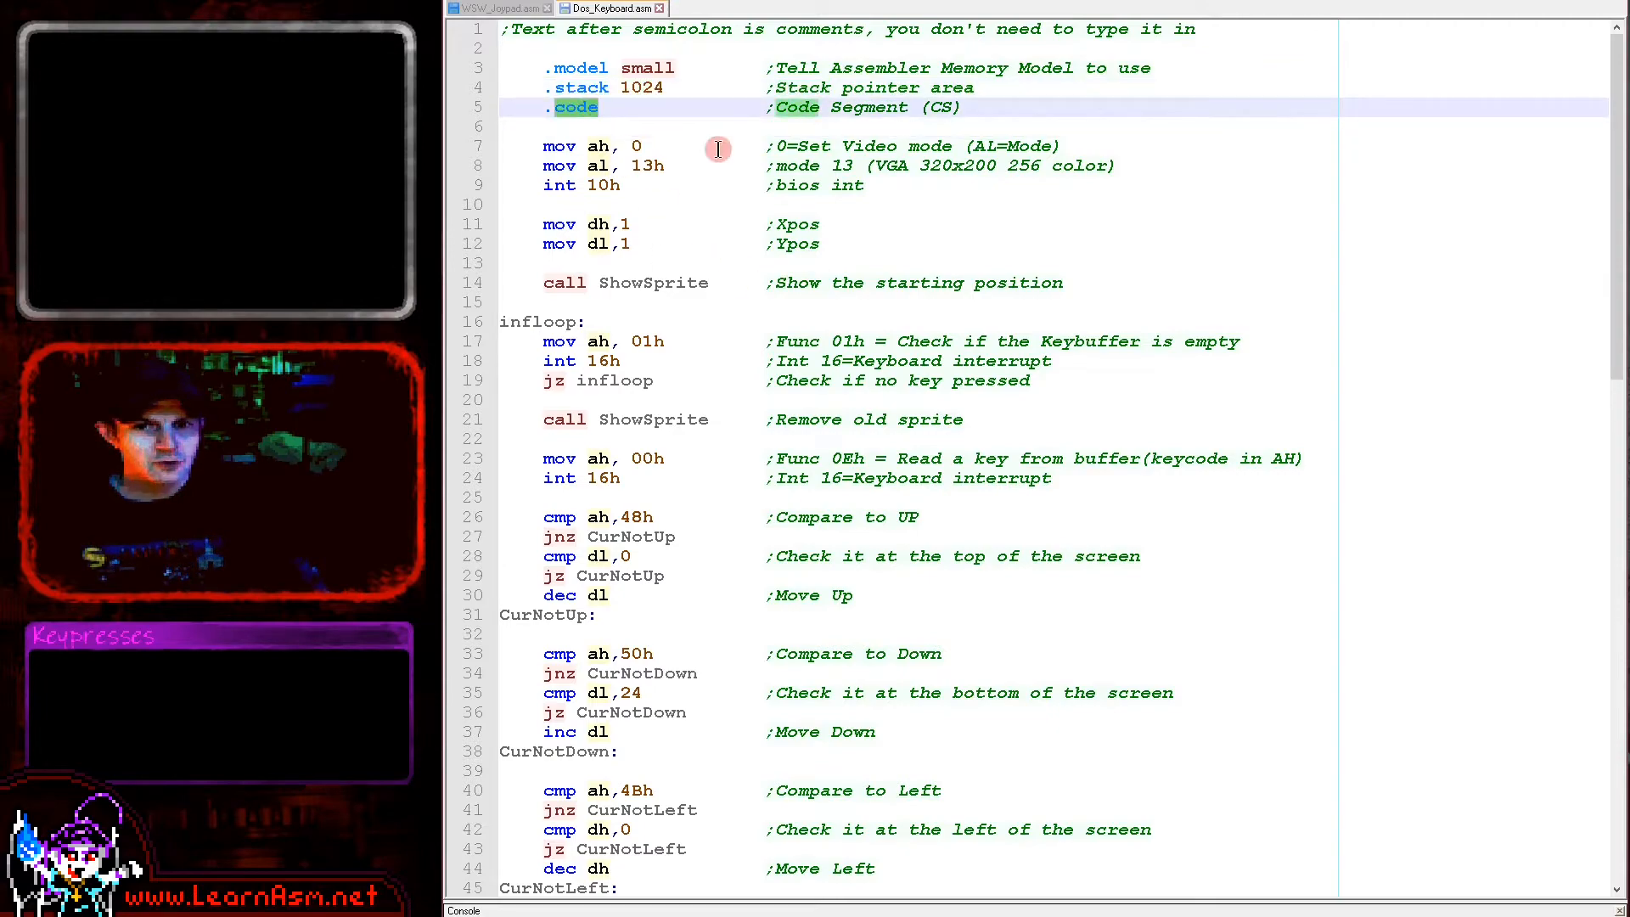
scroll("down", 3)
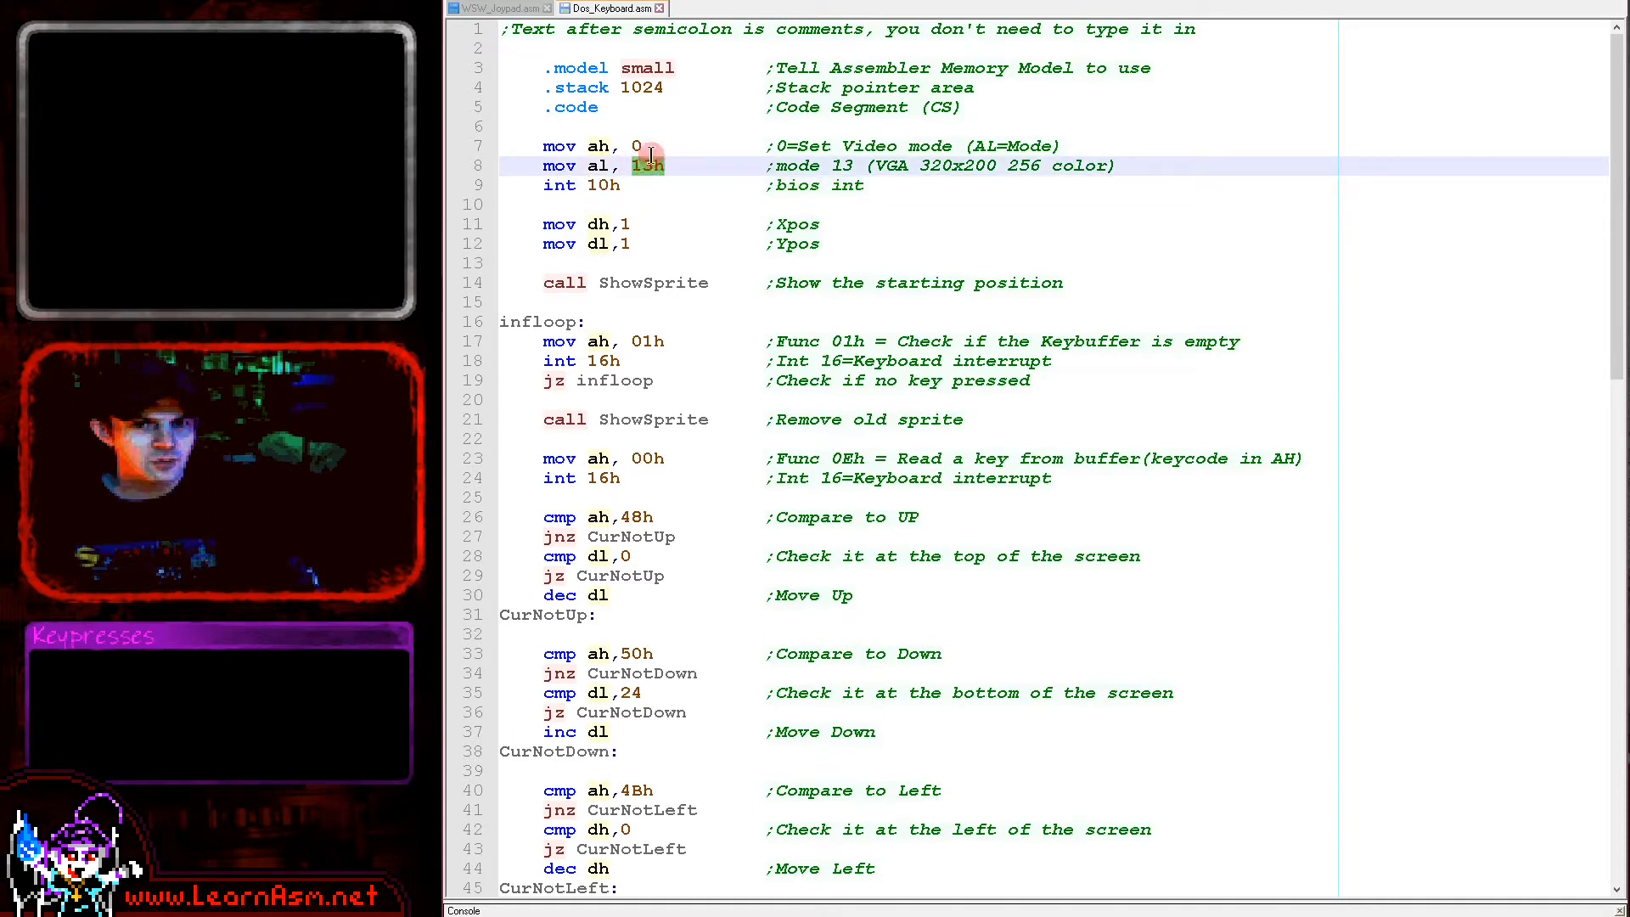
left_click(627, 145)
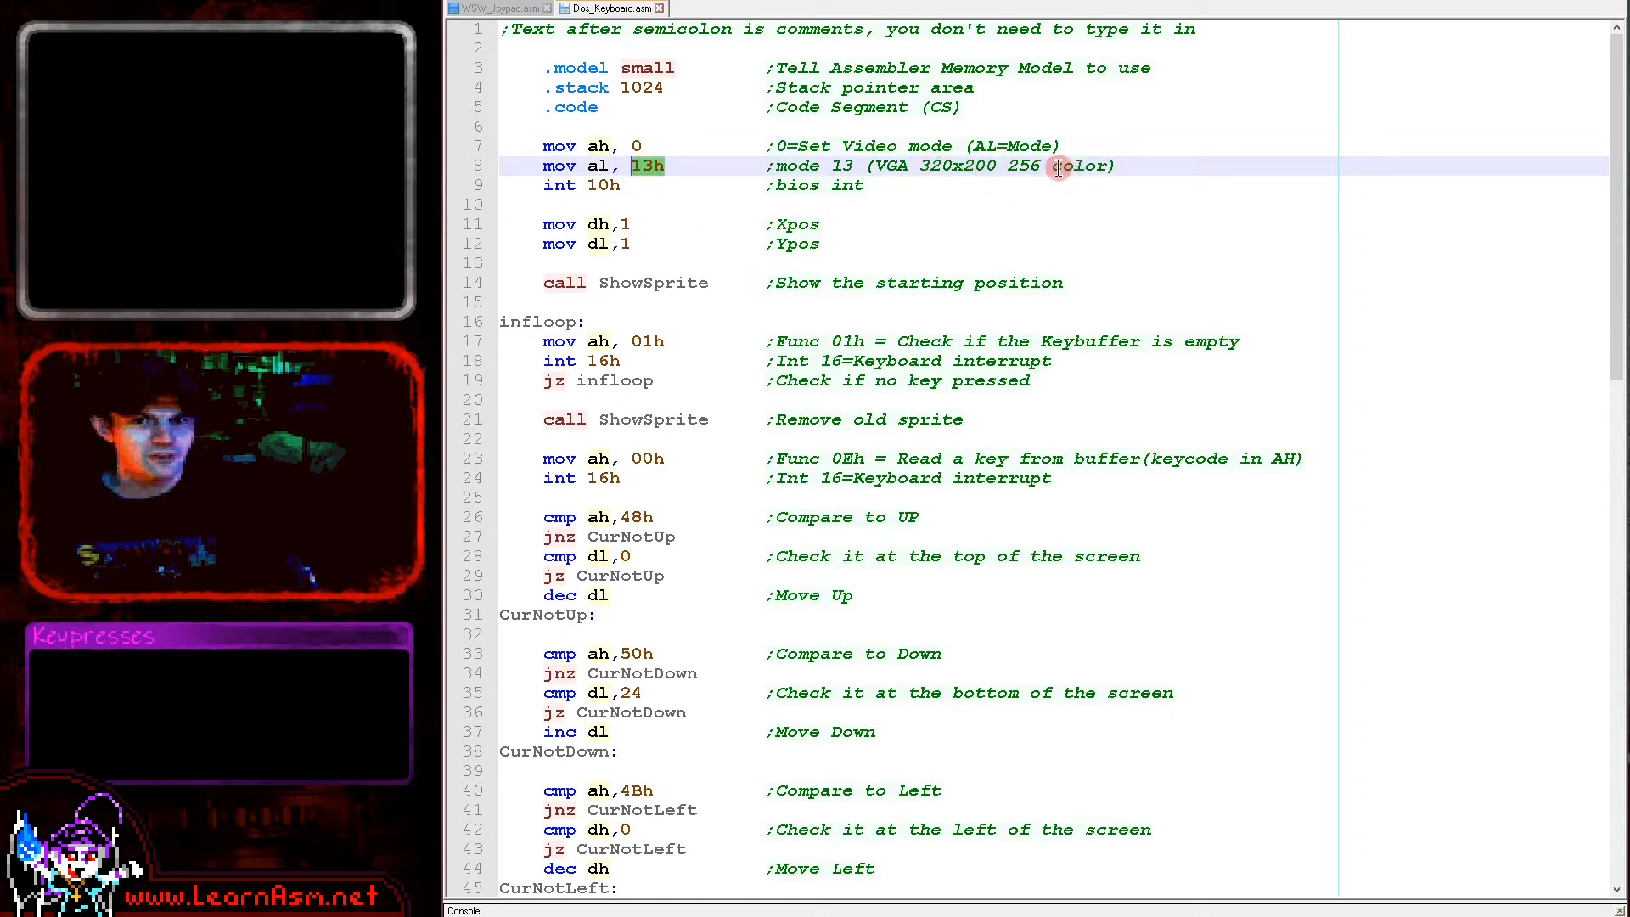
mouse_move(623, 223)
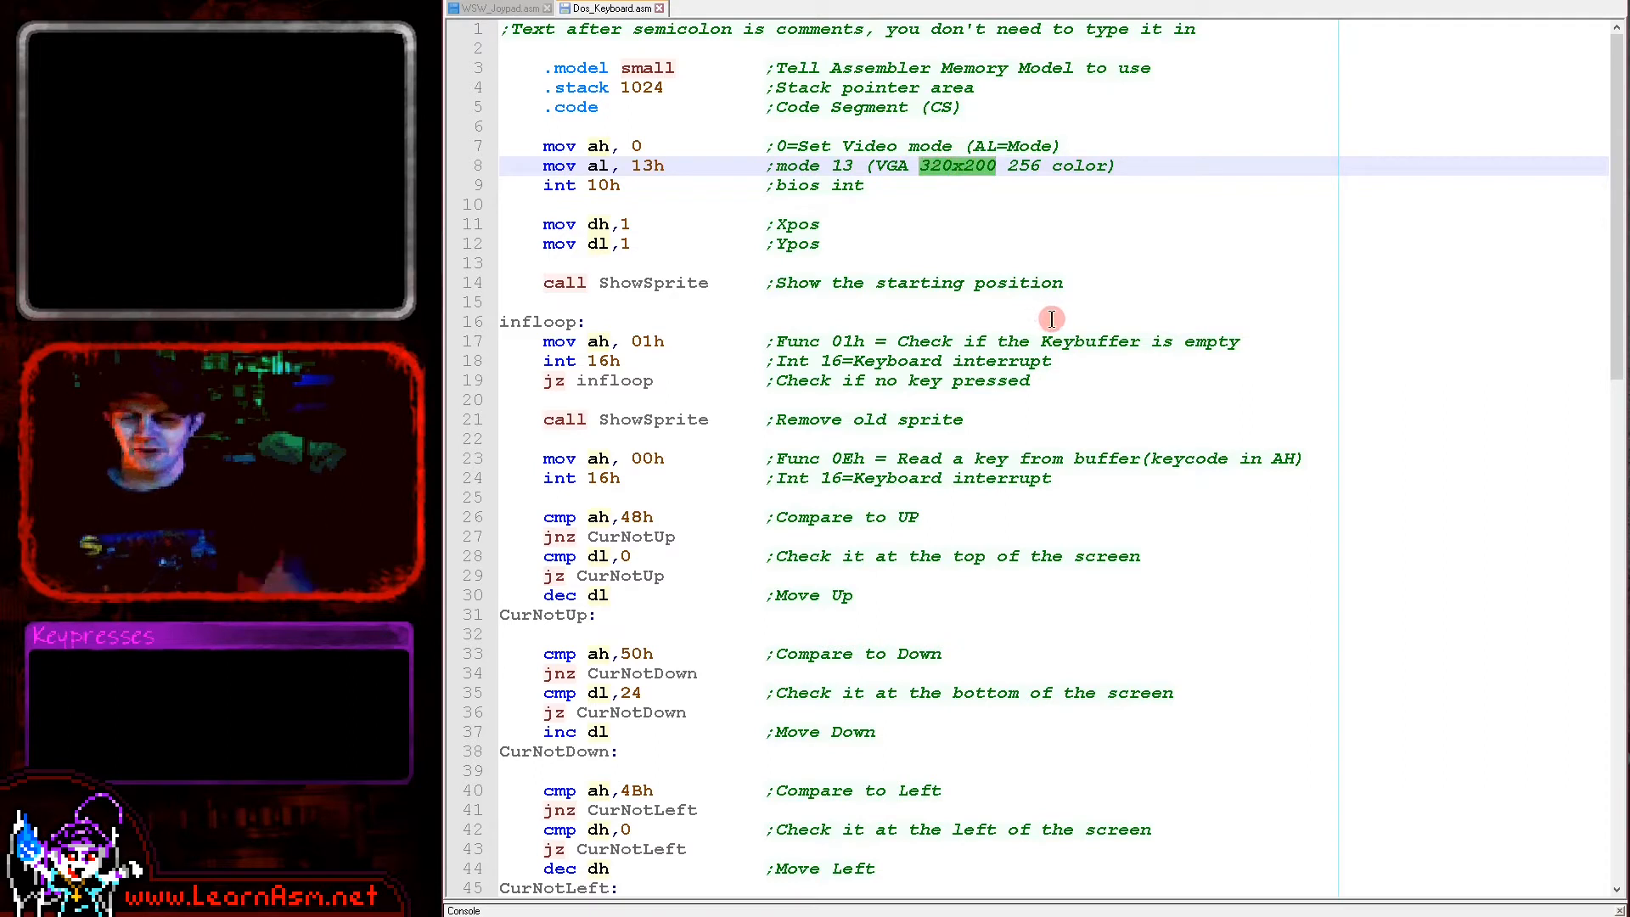
mouse_move(1068, 330)
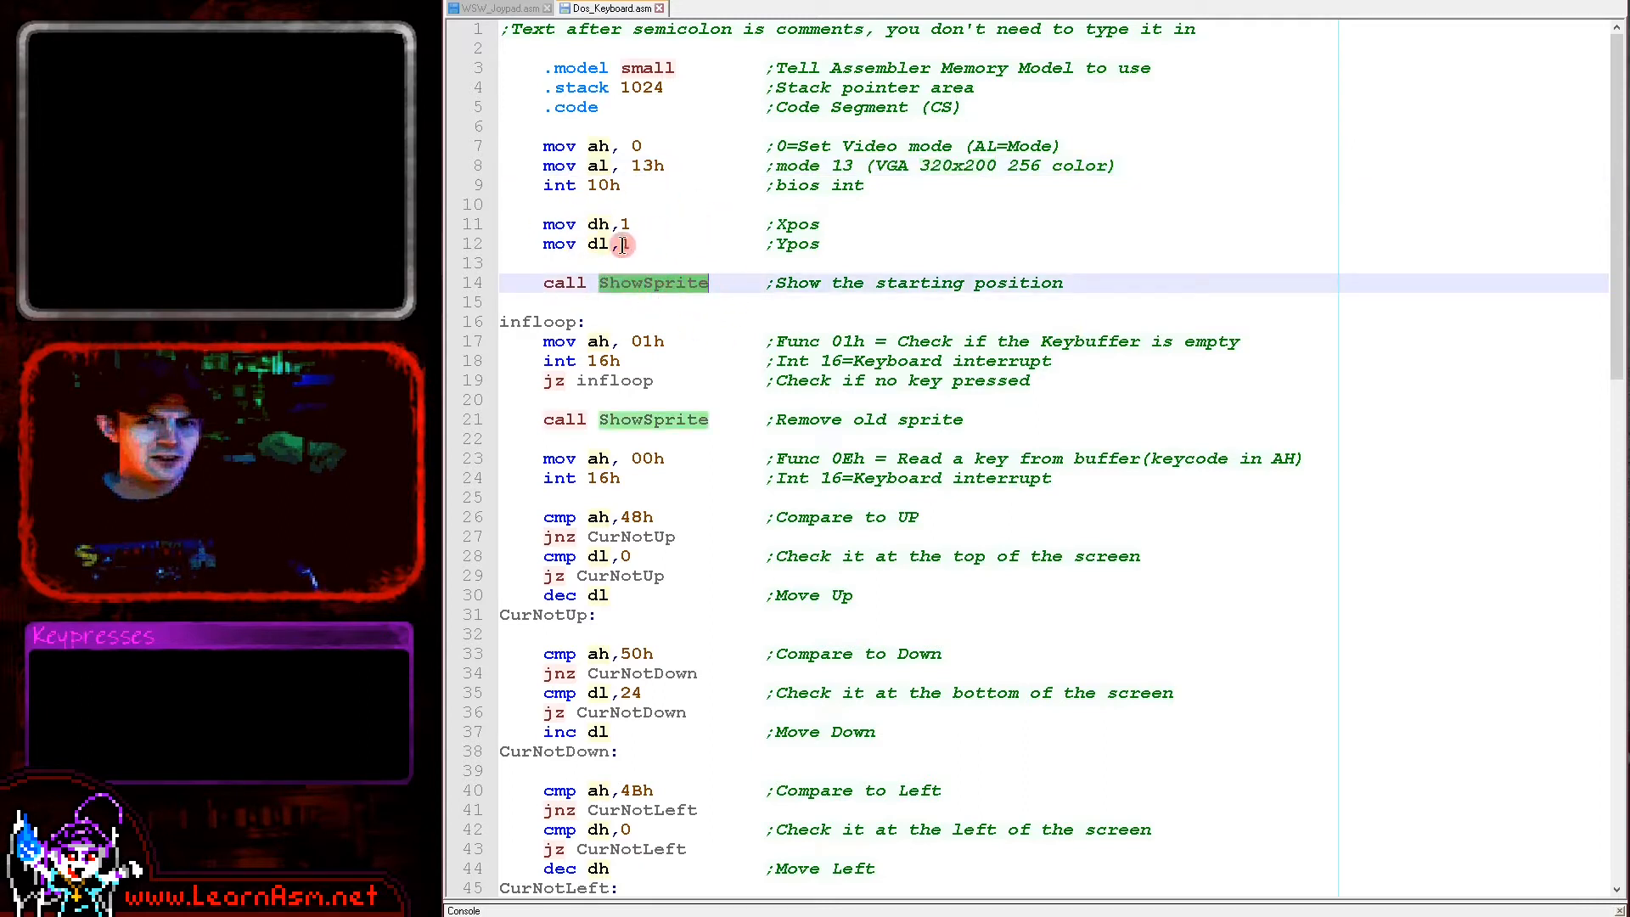
- Scroll down to the ShowSprite XOR loop and the BitmapTest smiley DB lines
scroll("down", 3)
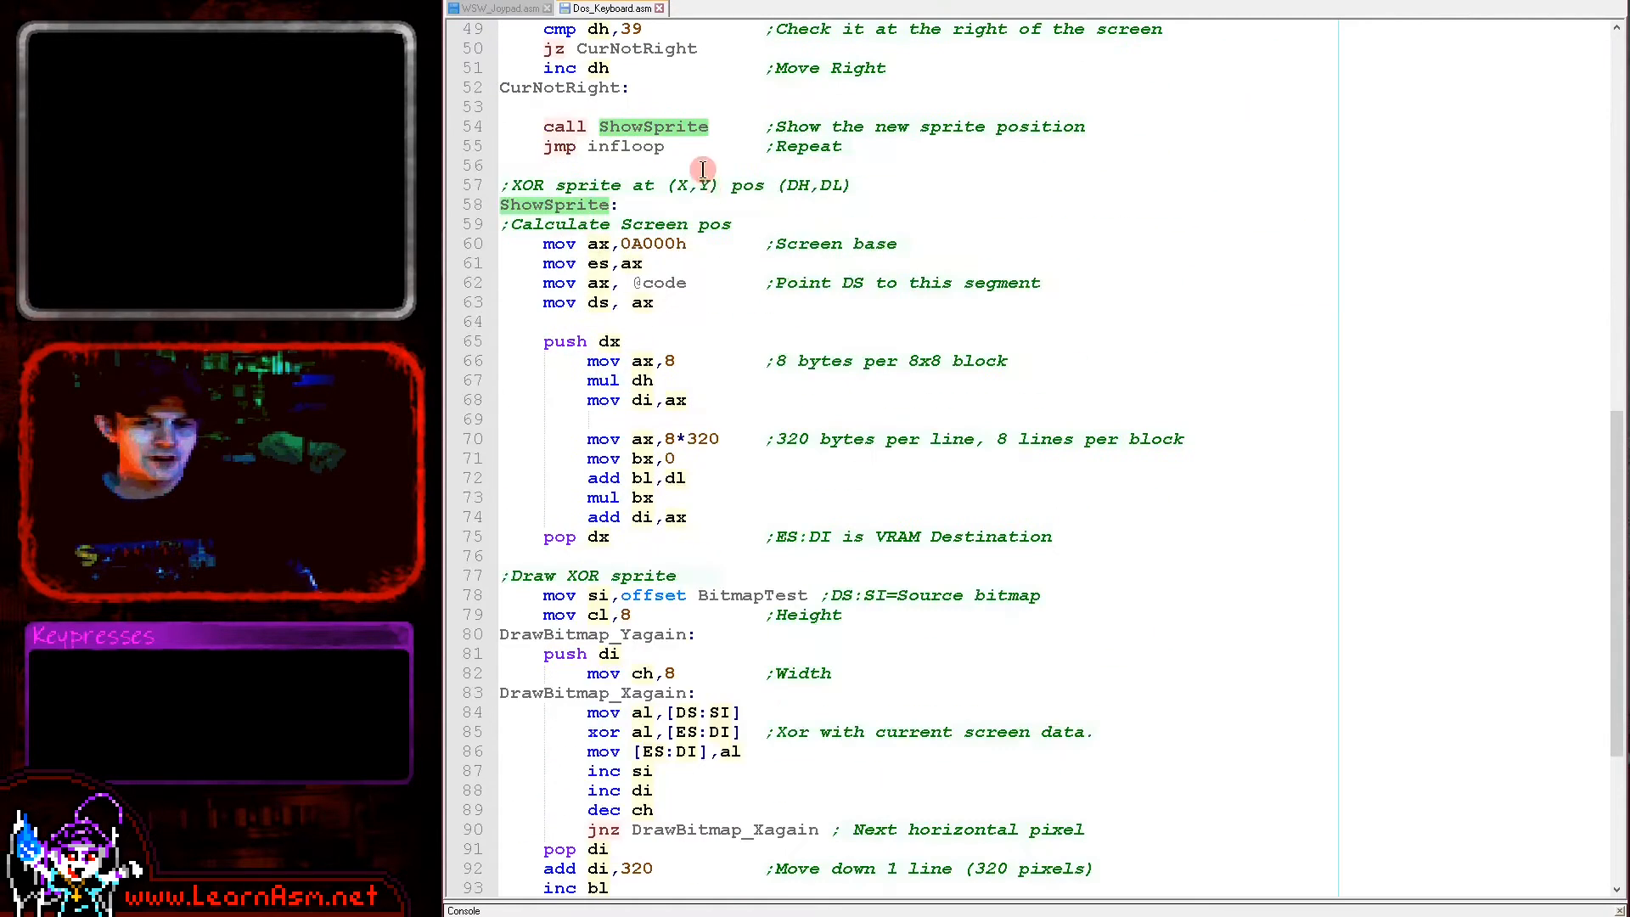
scroll("down", 3)
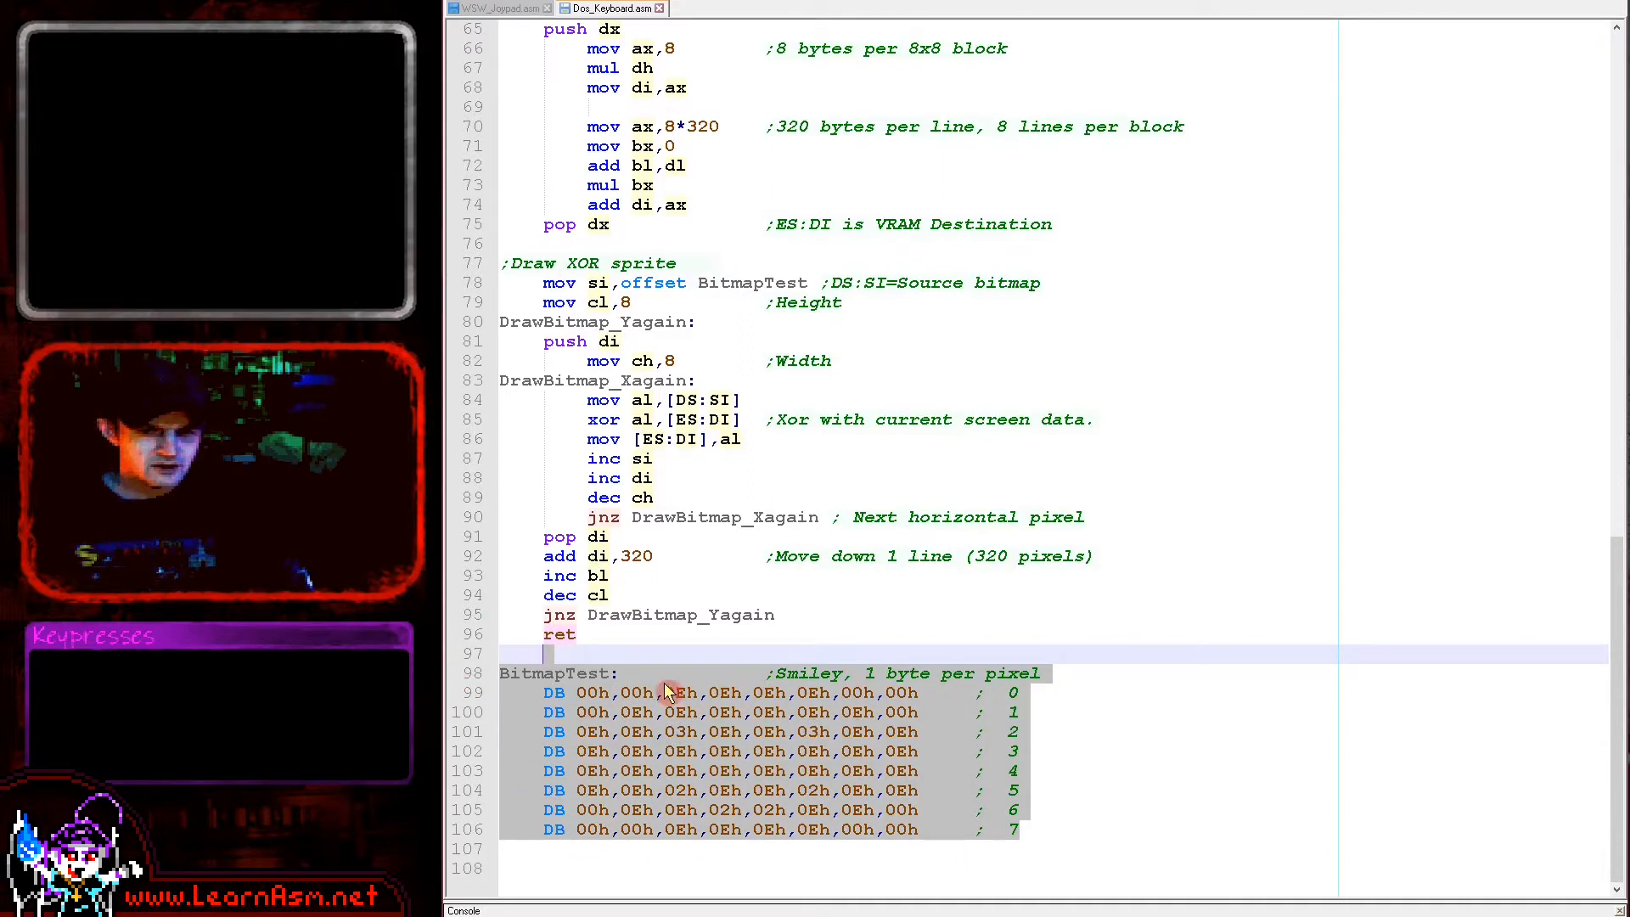
mouse_move(801, 853)
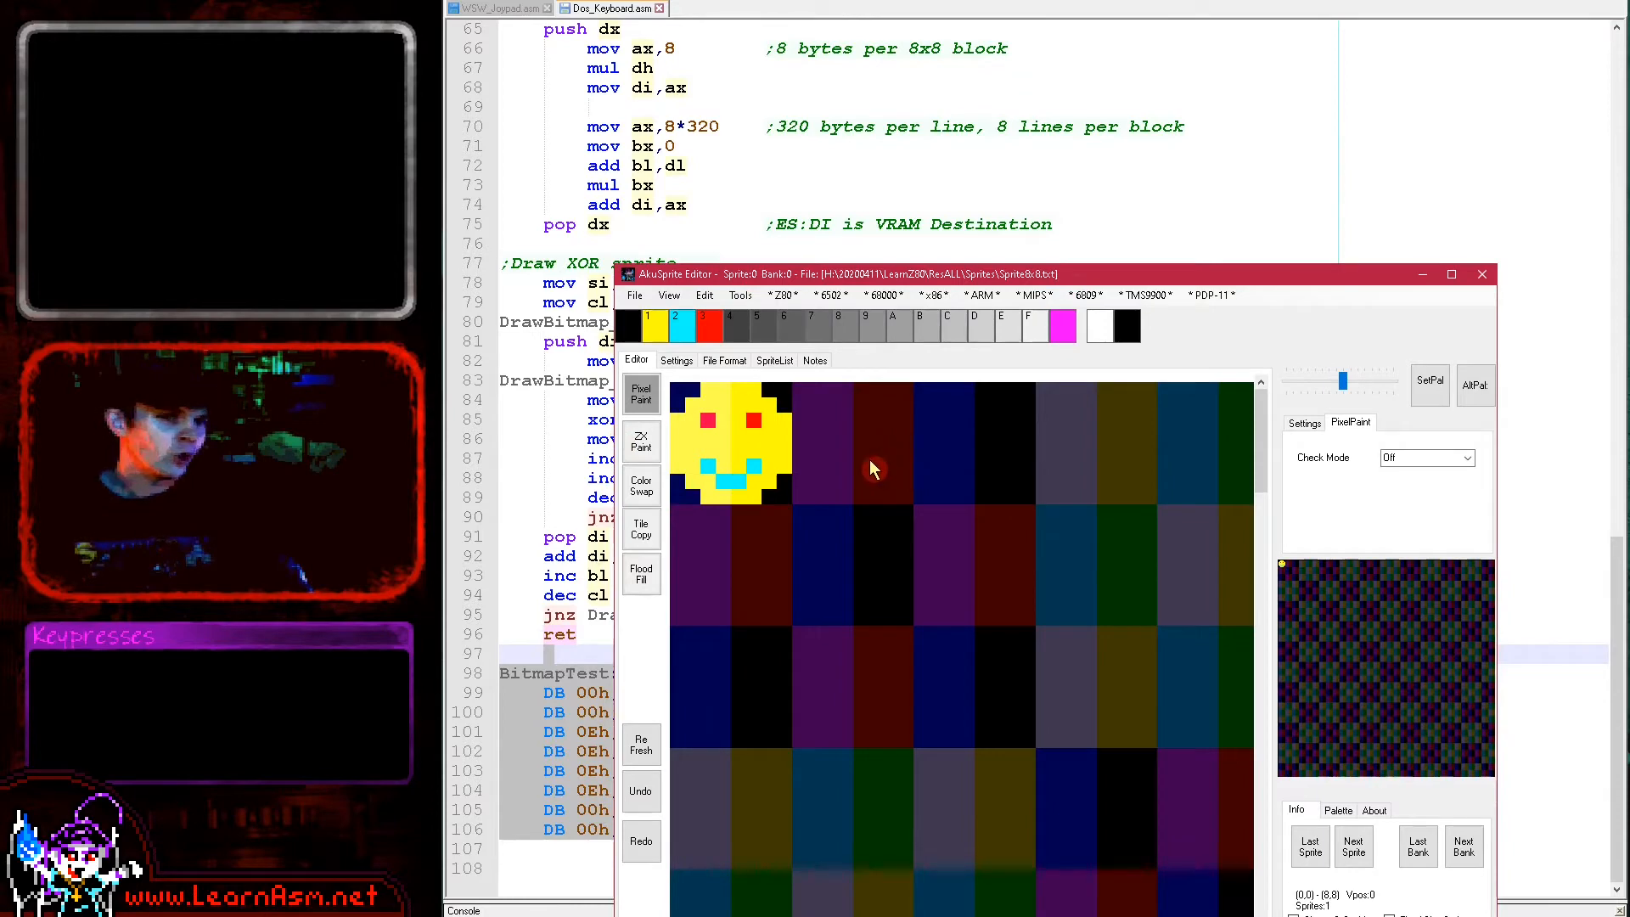
mouse_move(988, 445)
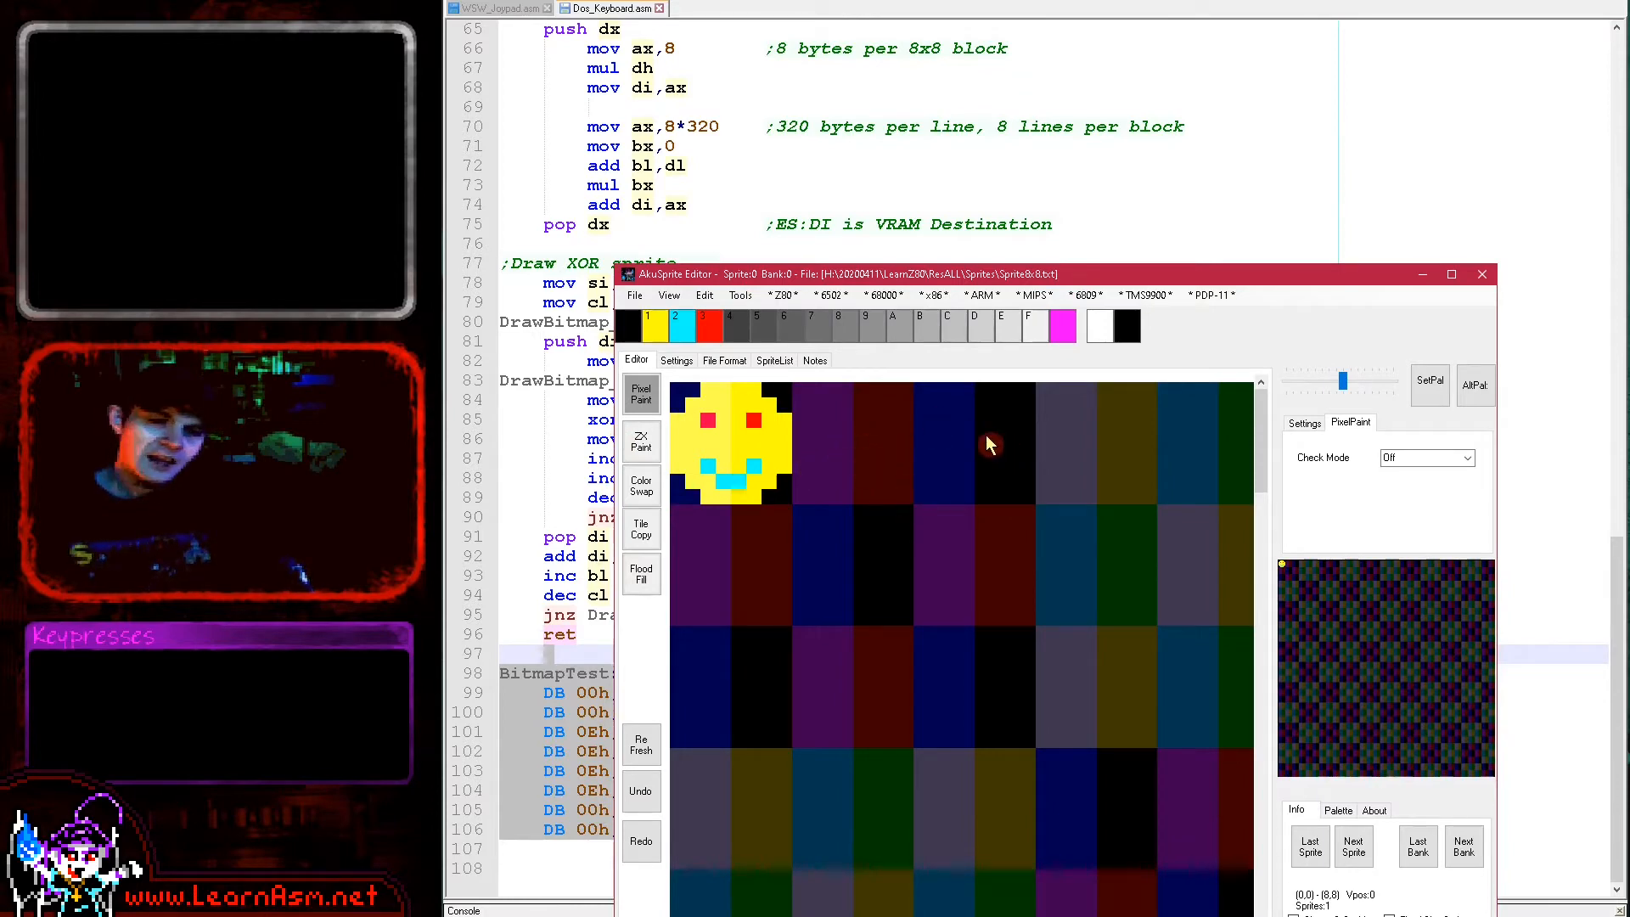
mouse_move(840, 447)
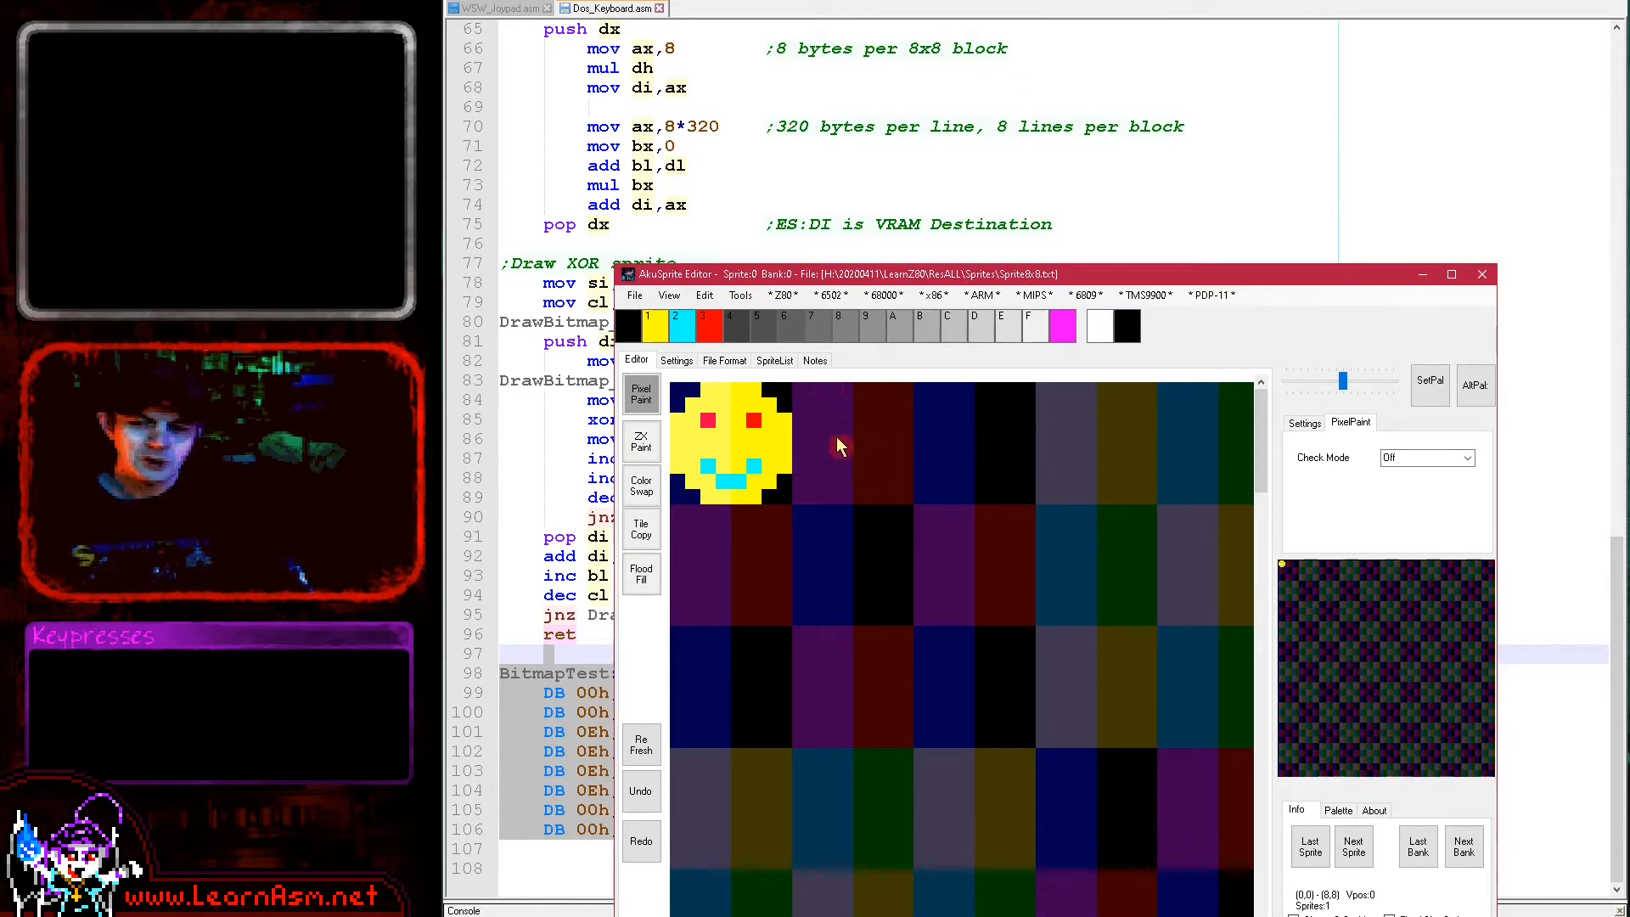
mouse_move(855, 353)
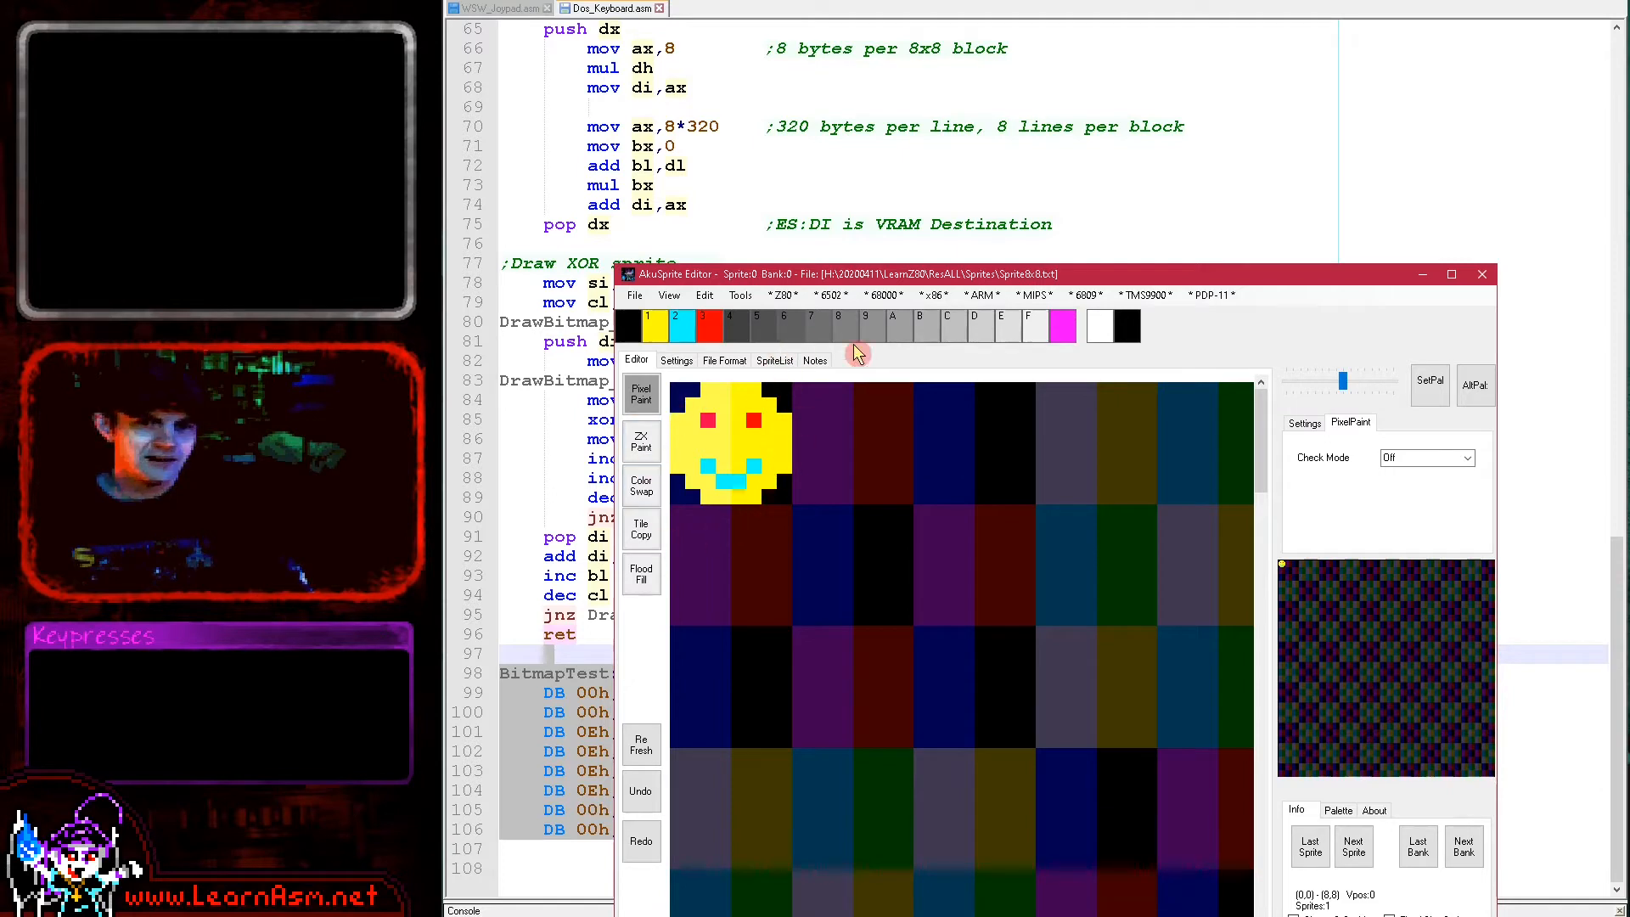
mouse_move(1001, 317)
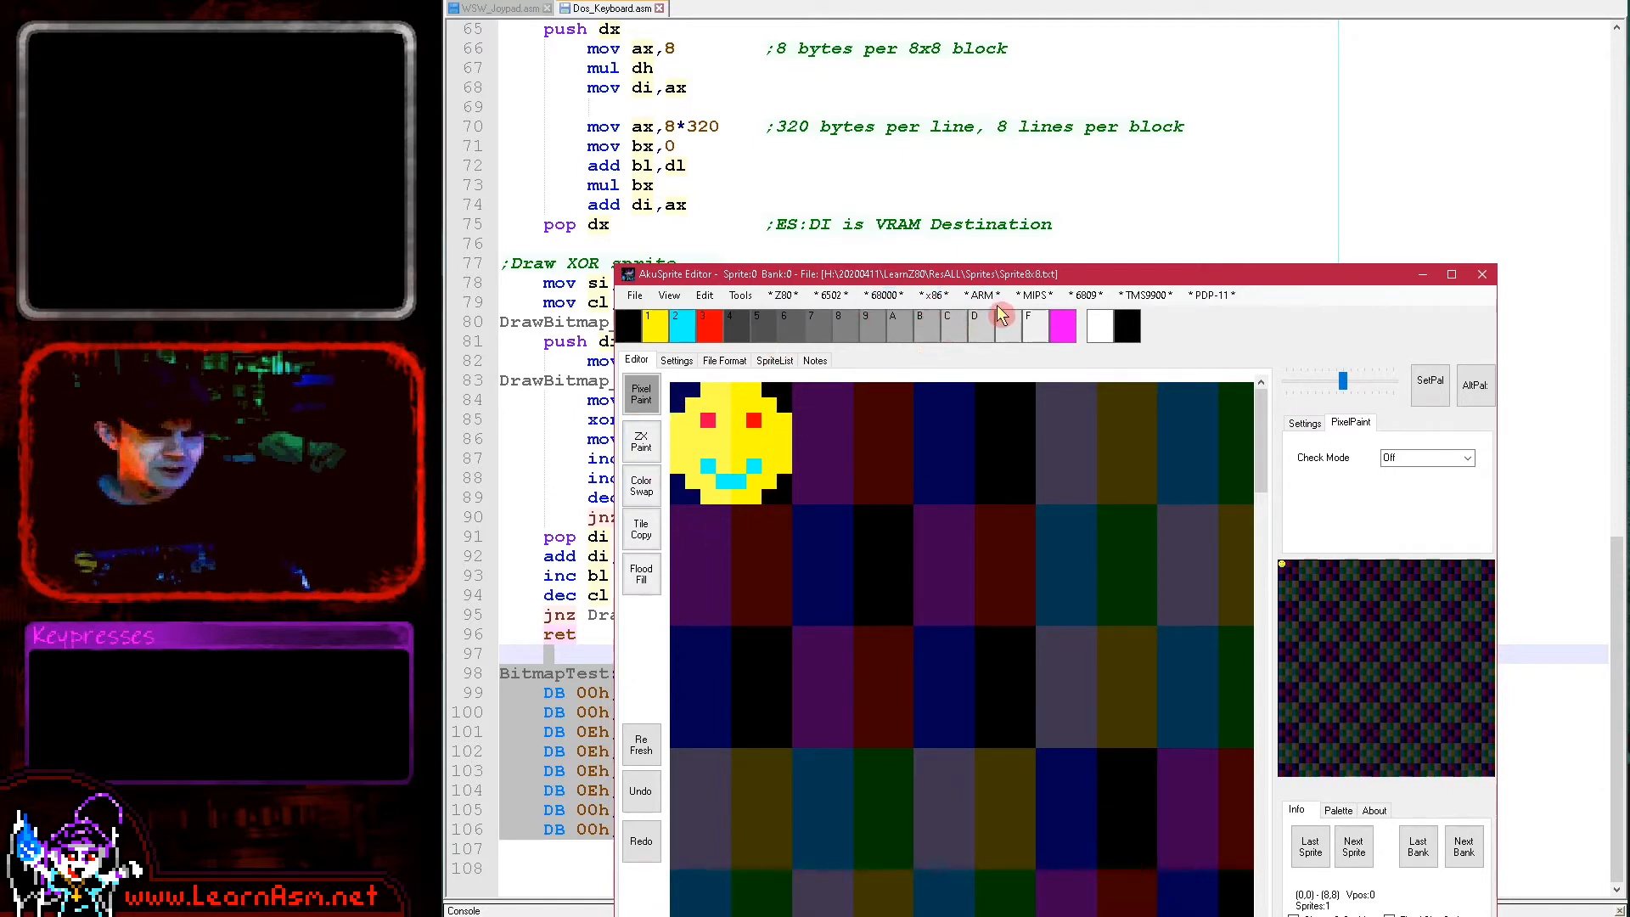
left_click(929, 295)
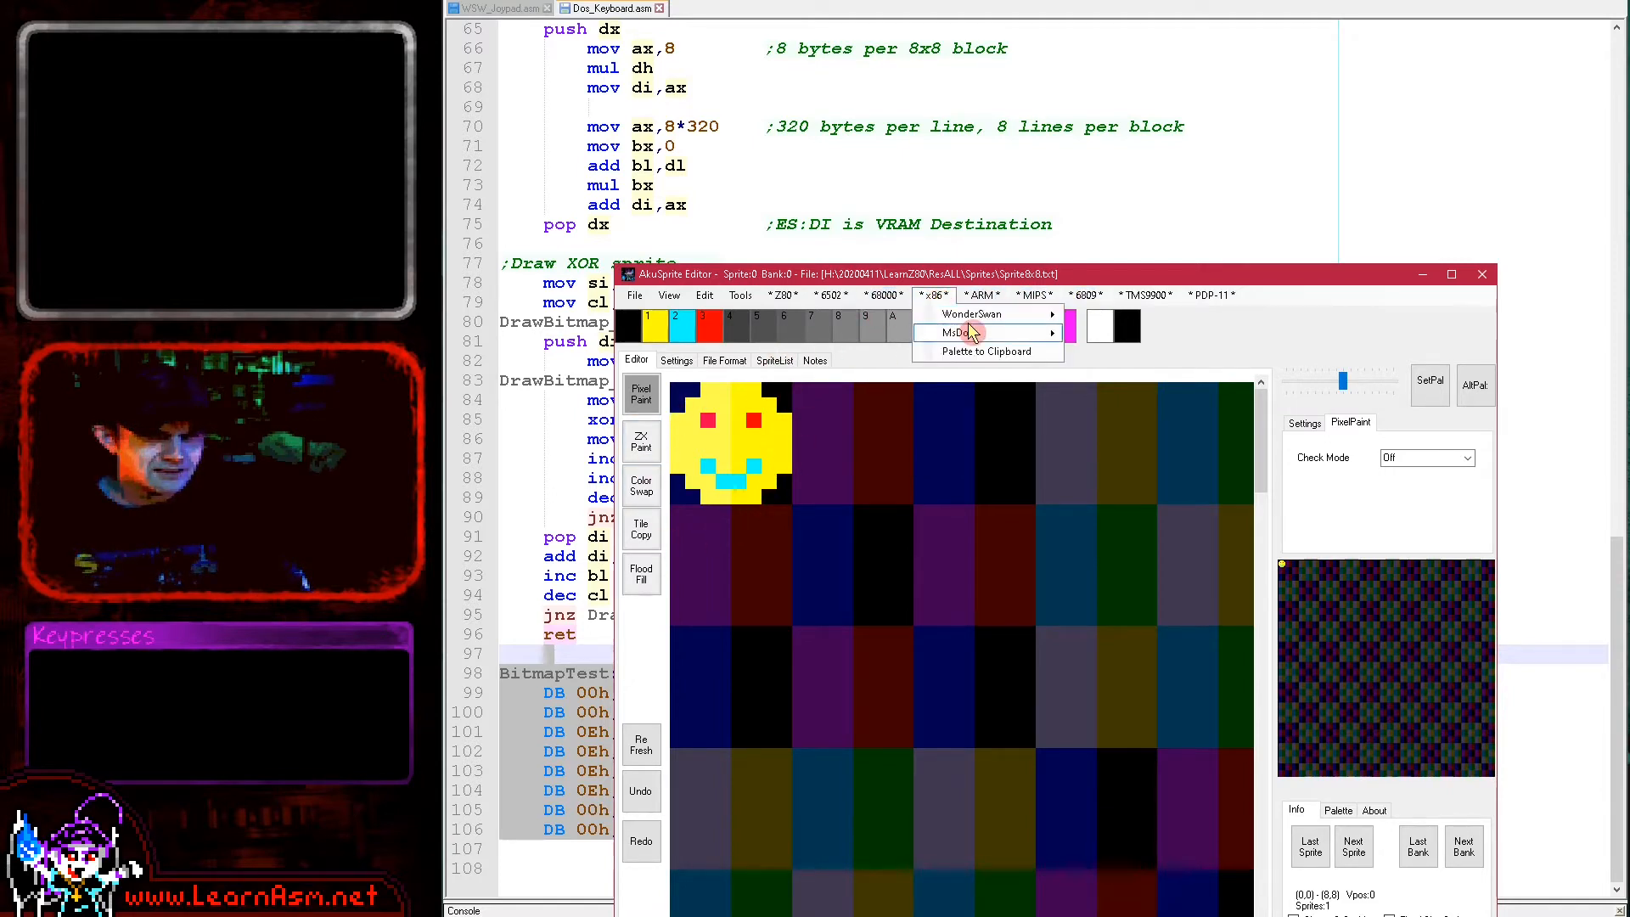
mouse_move(954, 332)
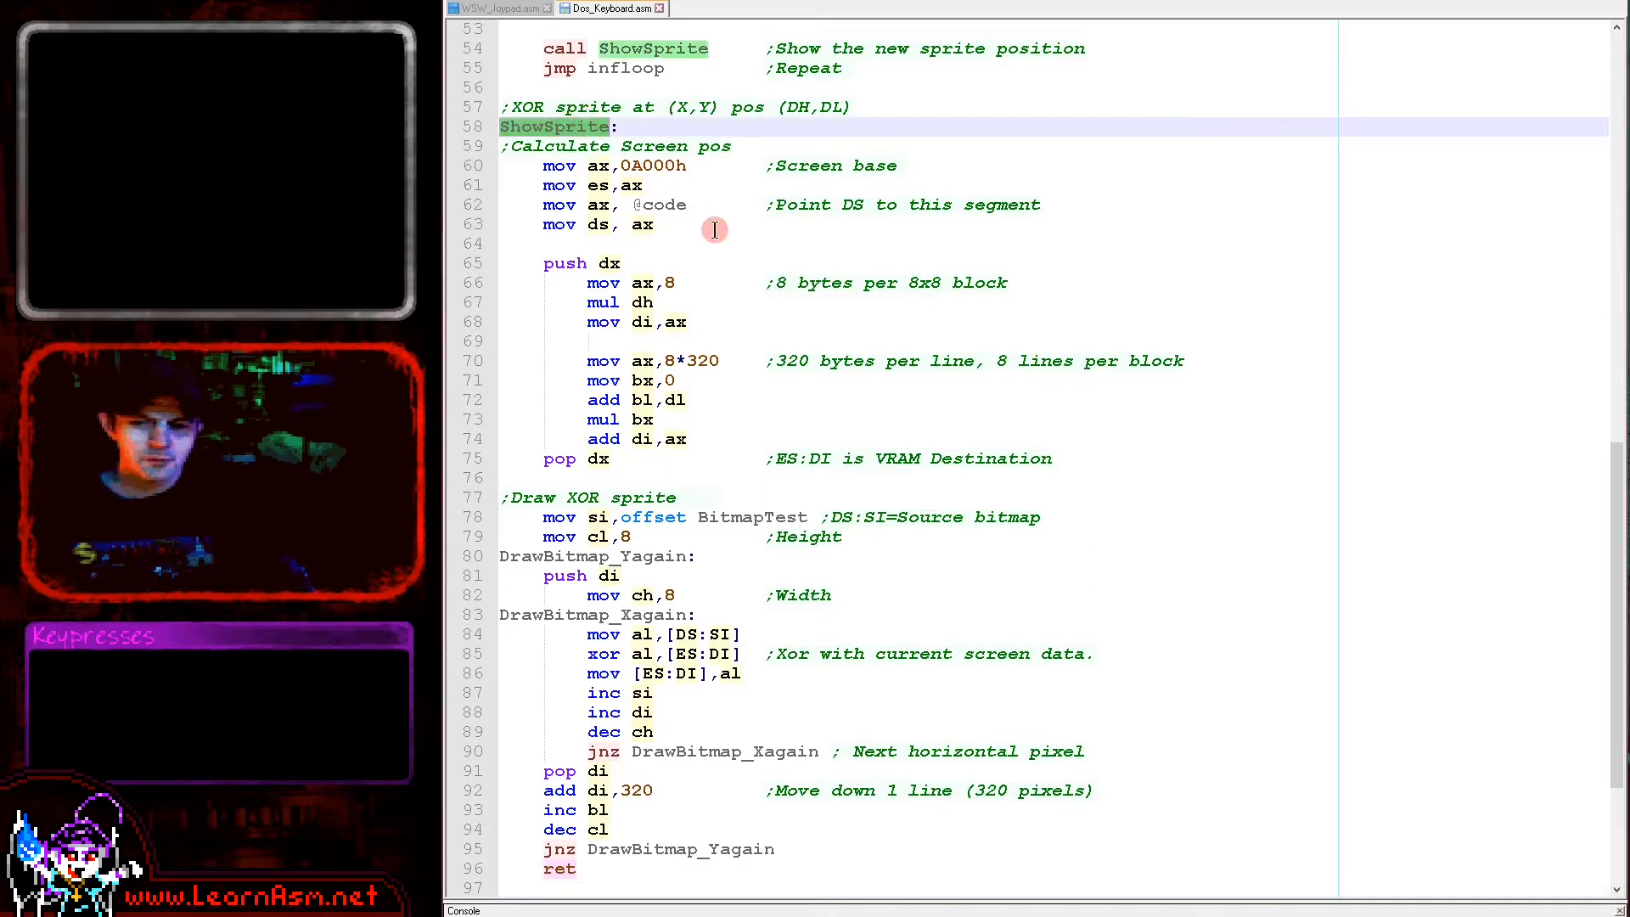
mouse_move(820, 282)
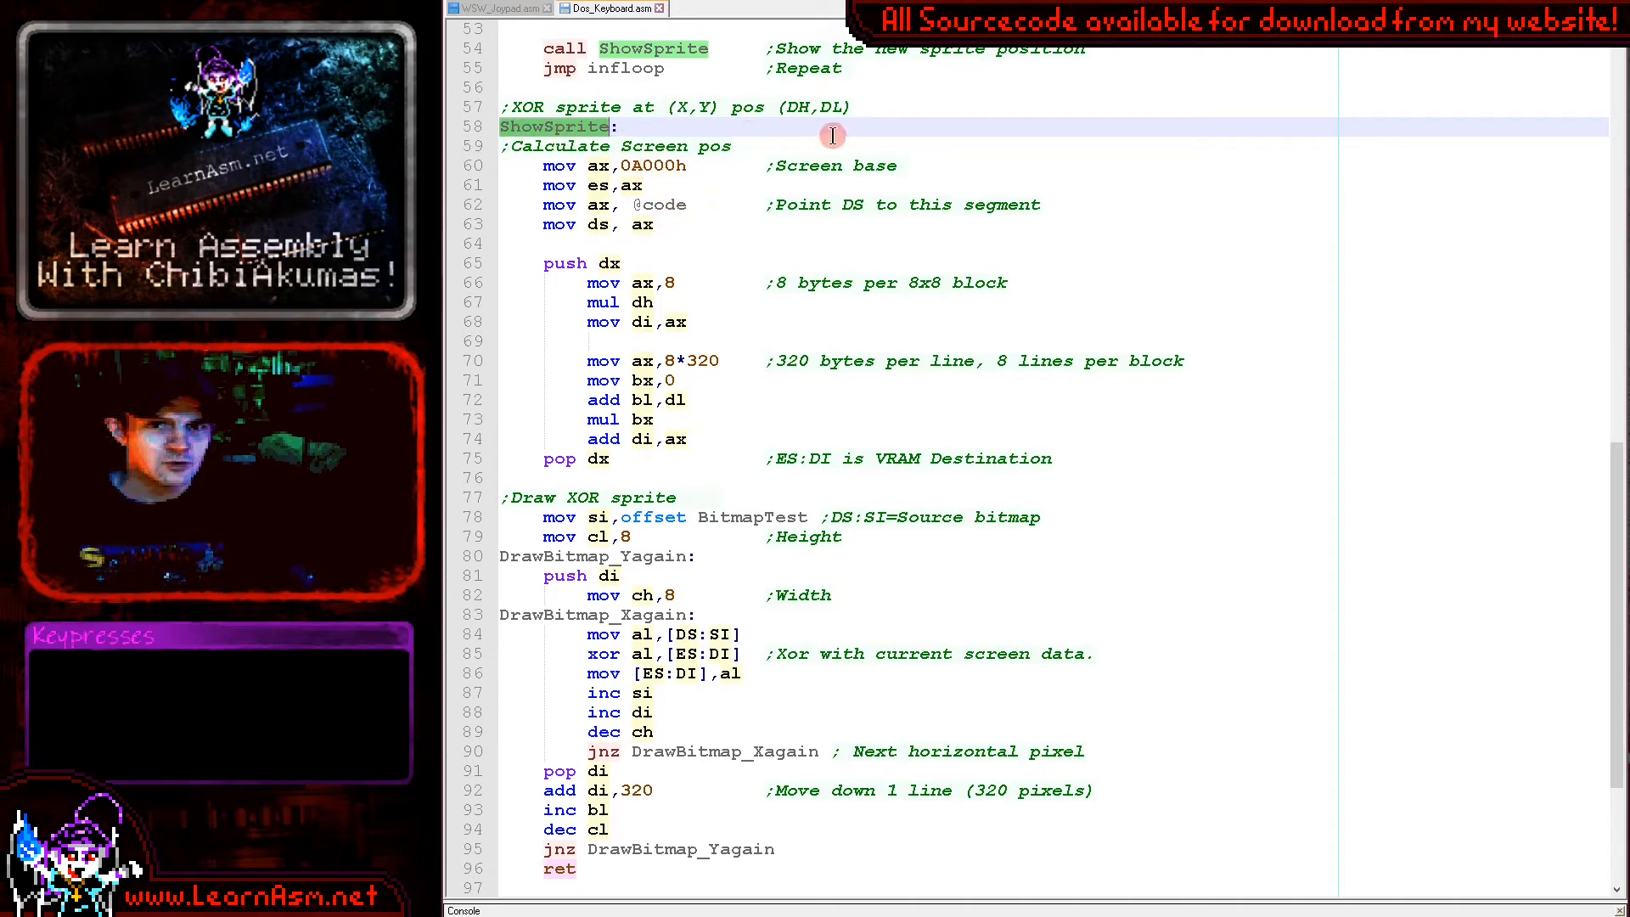
left_click(803, 107)
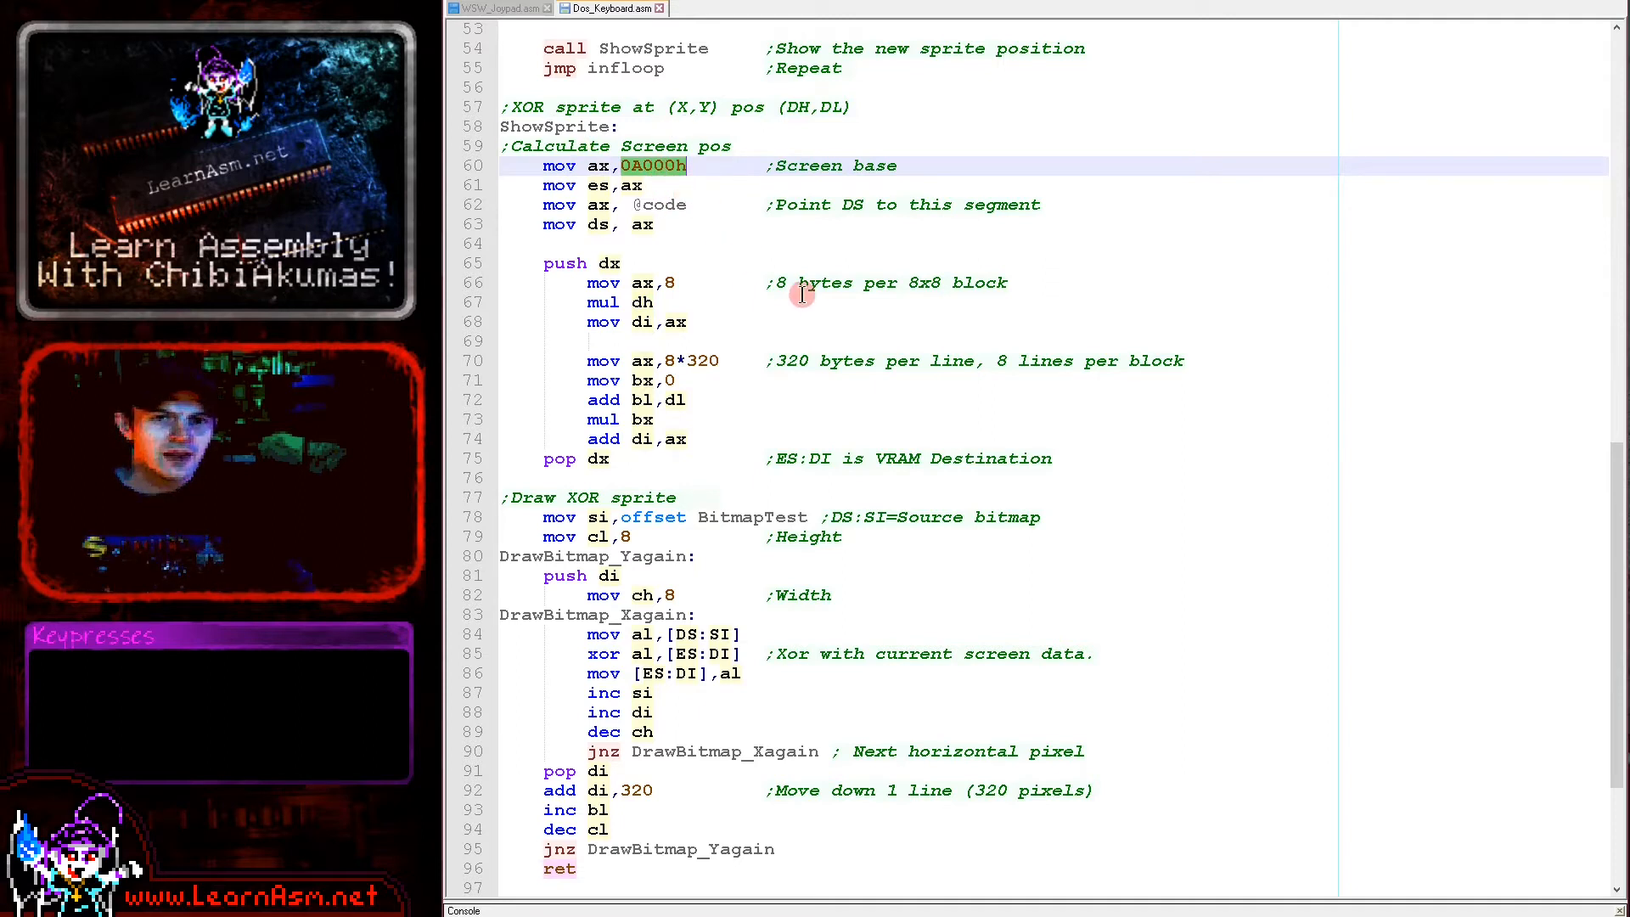
mouse_move(832, 323)
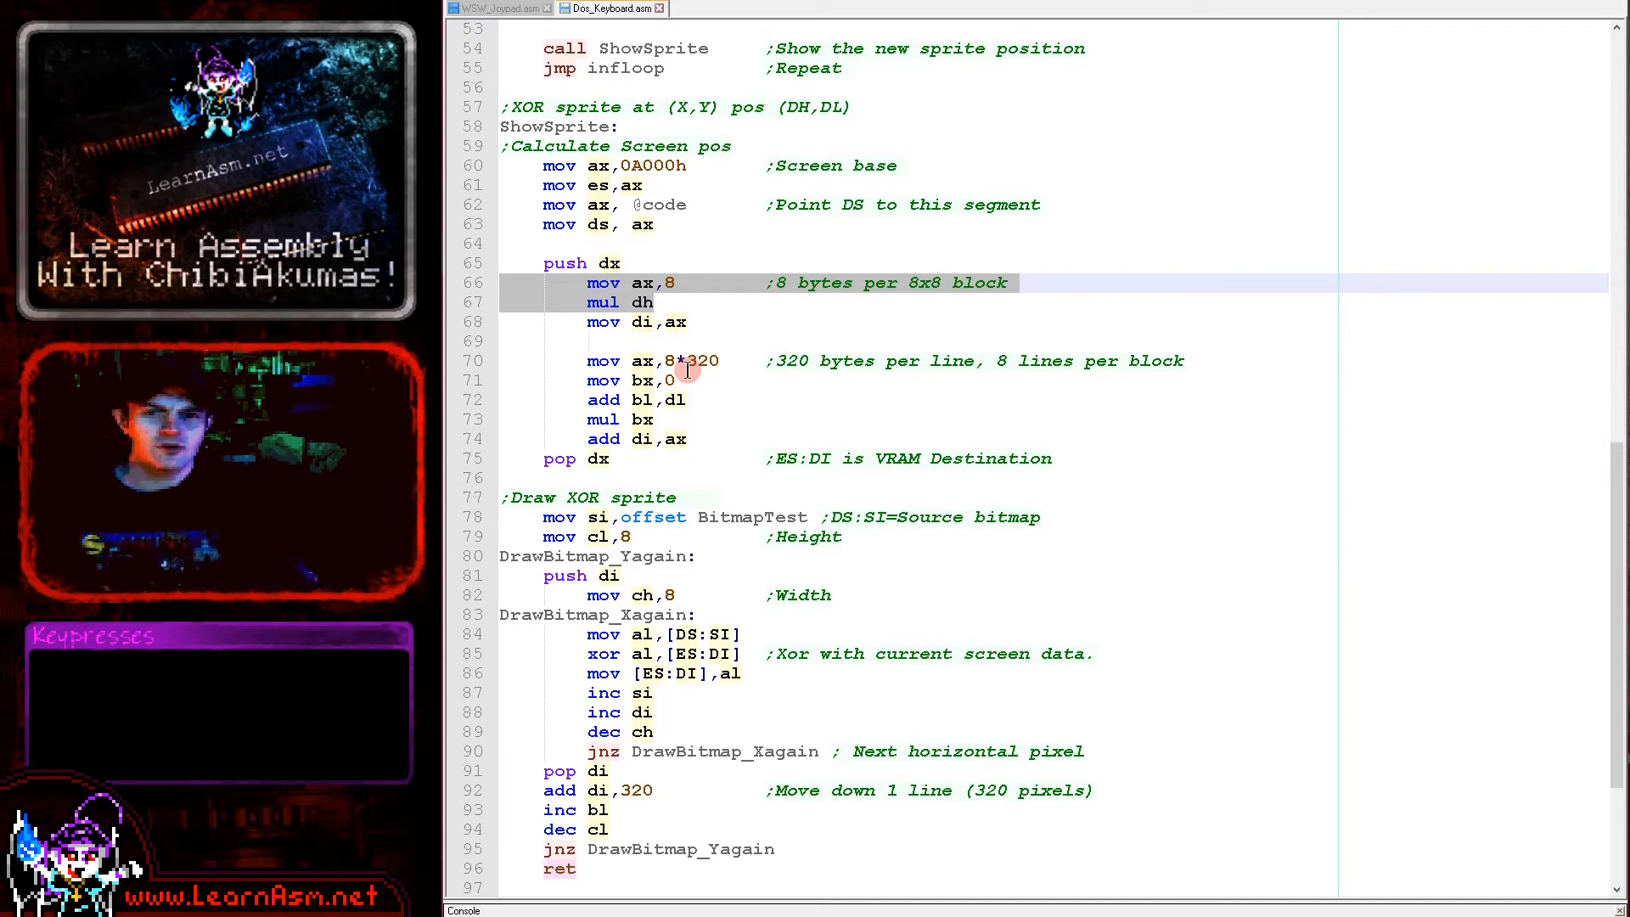
mouse_move(741, 376)
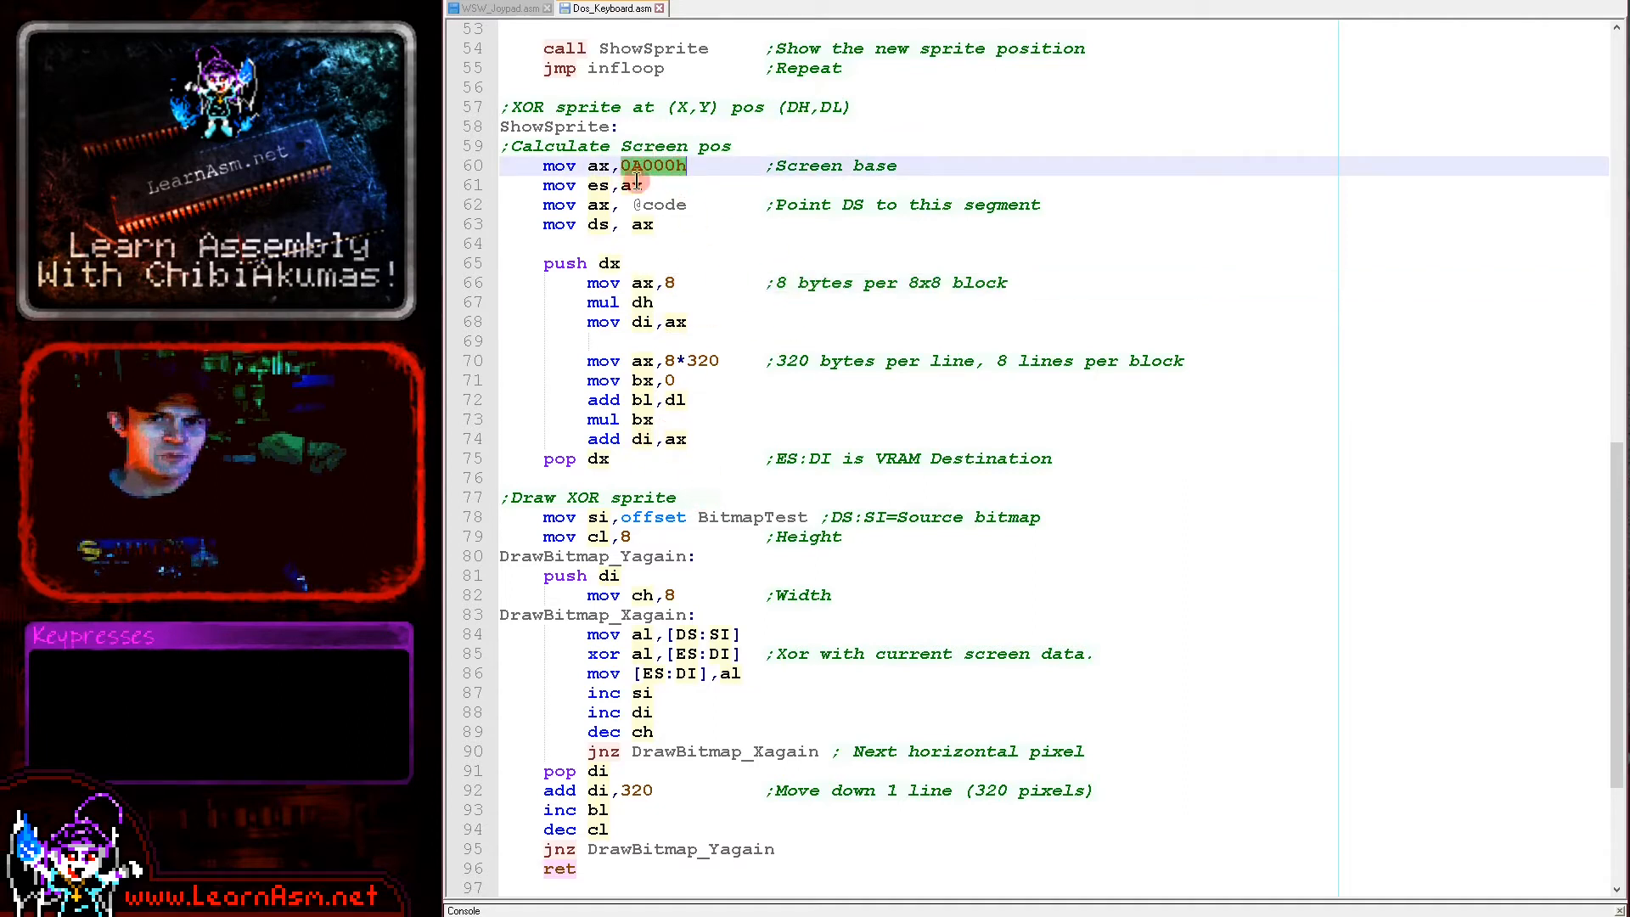
mouse_move(737, 459)
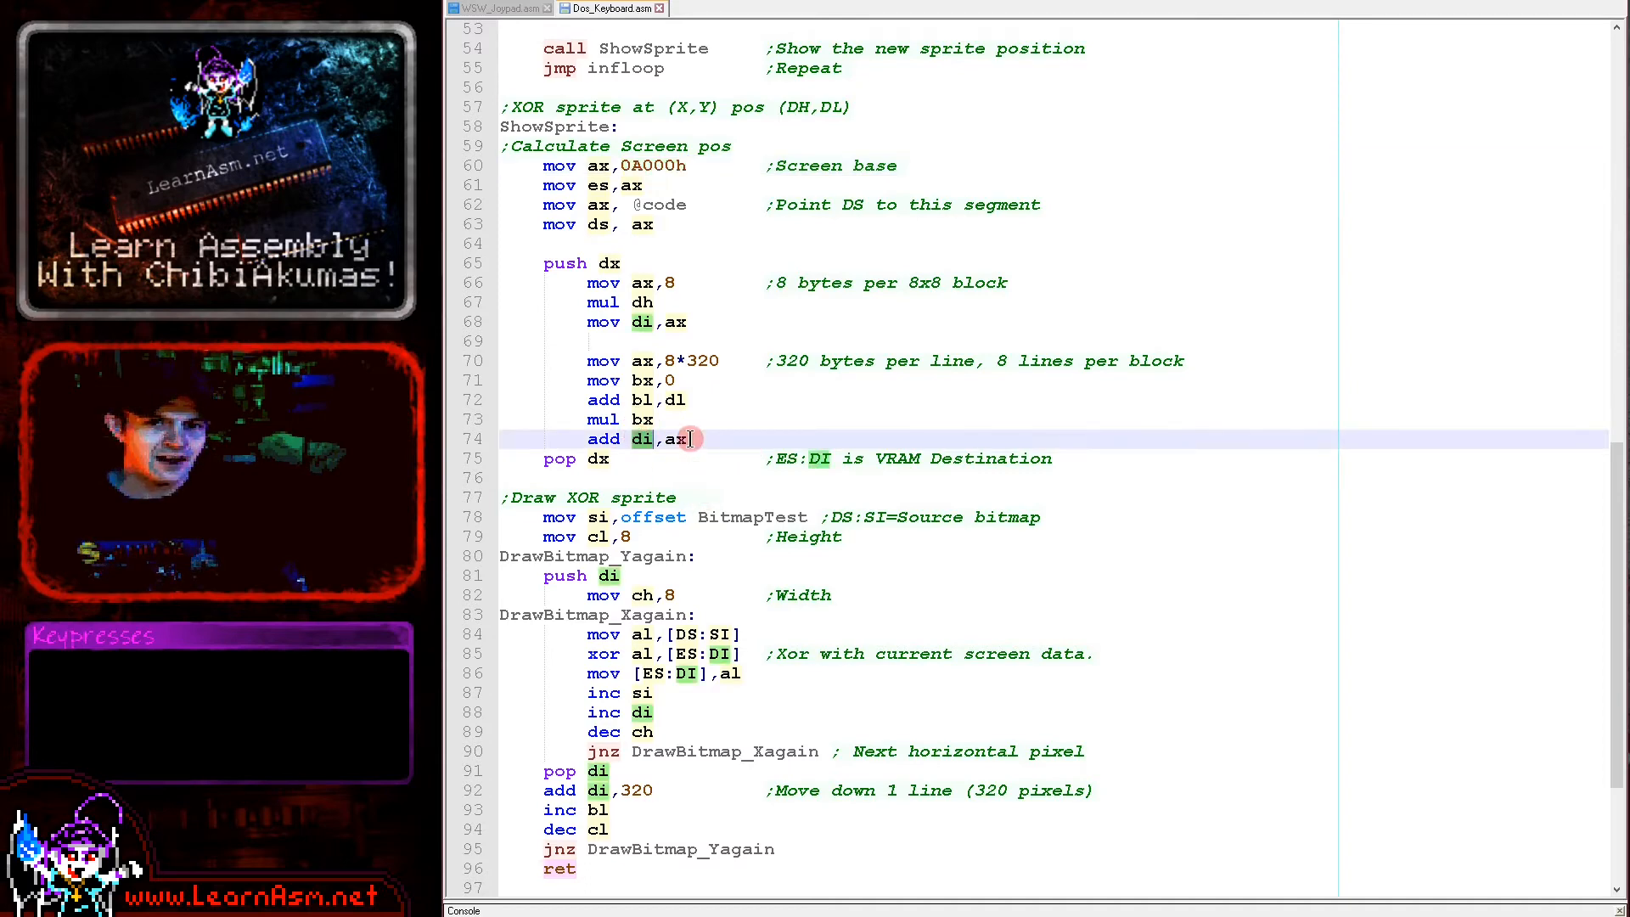
mouse_move(658, 240)
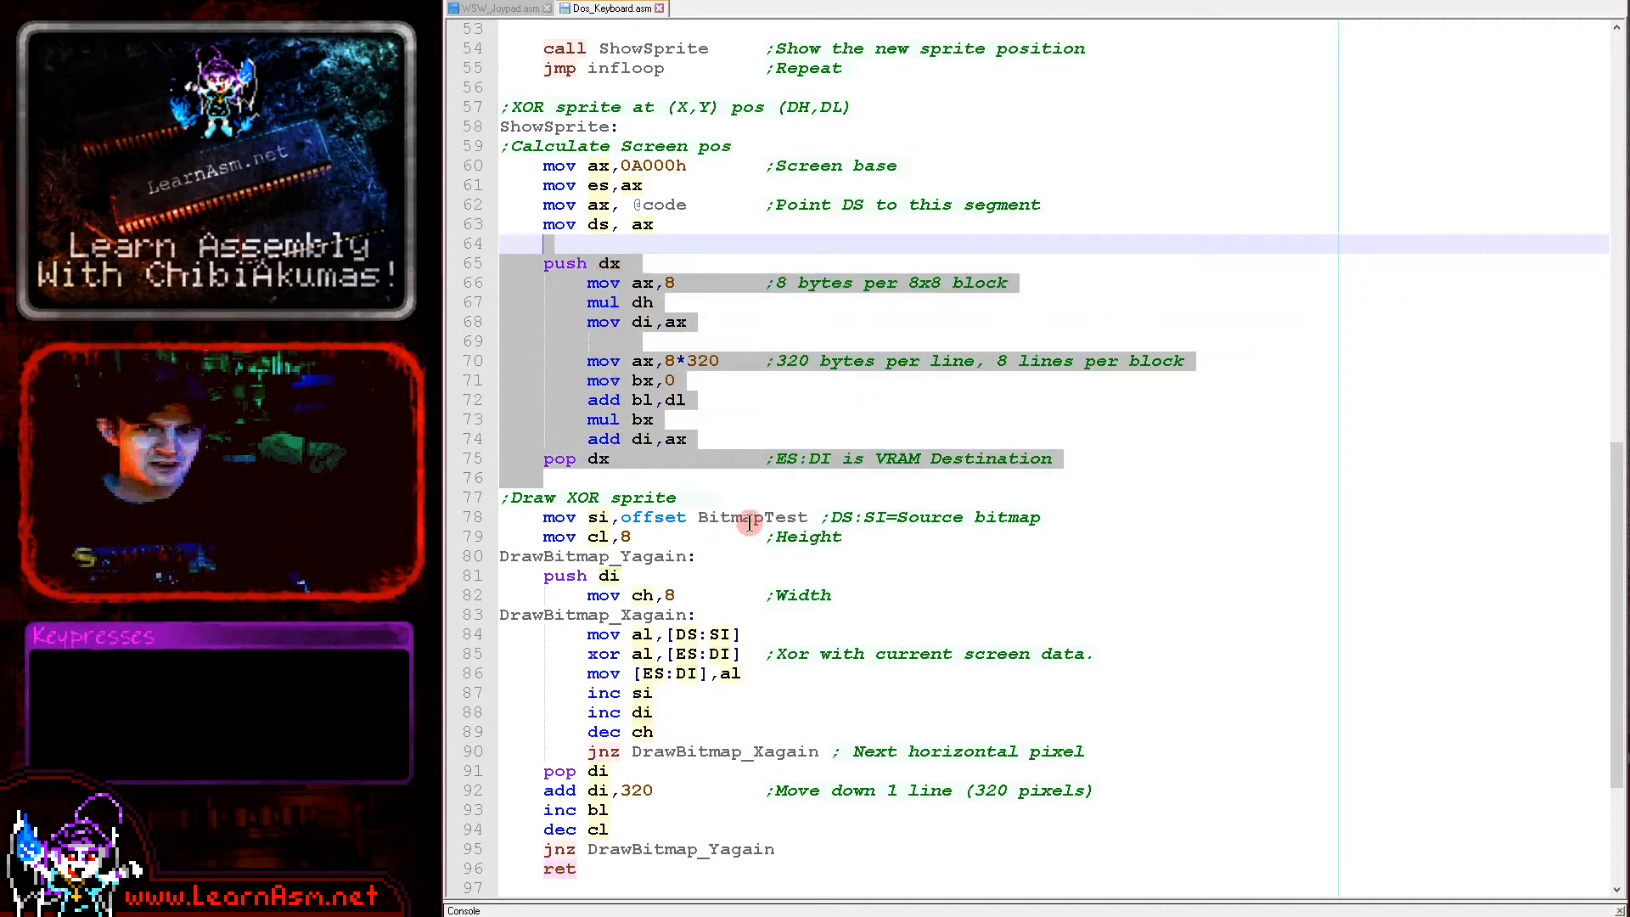
double_click(751, 517)
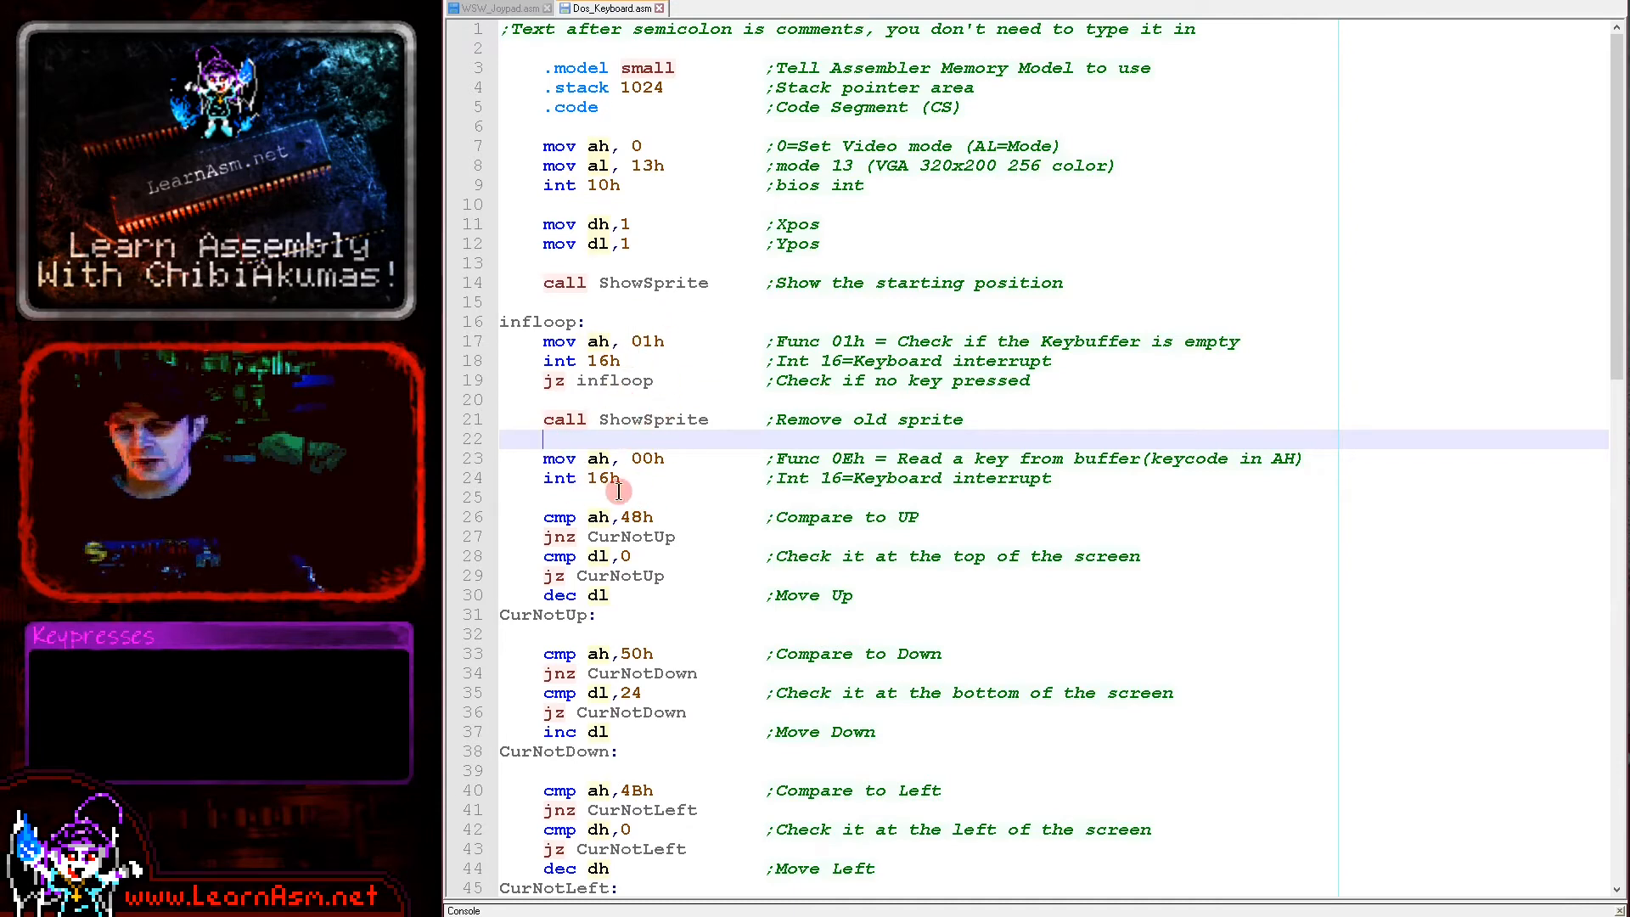
mouse_move(670, 450)
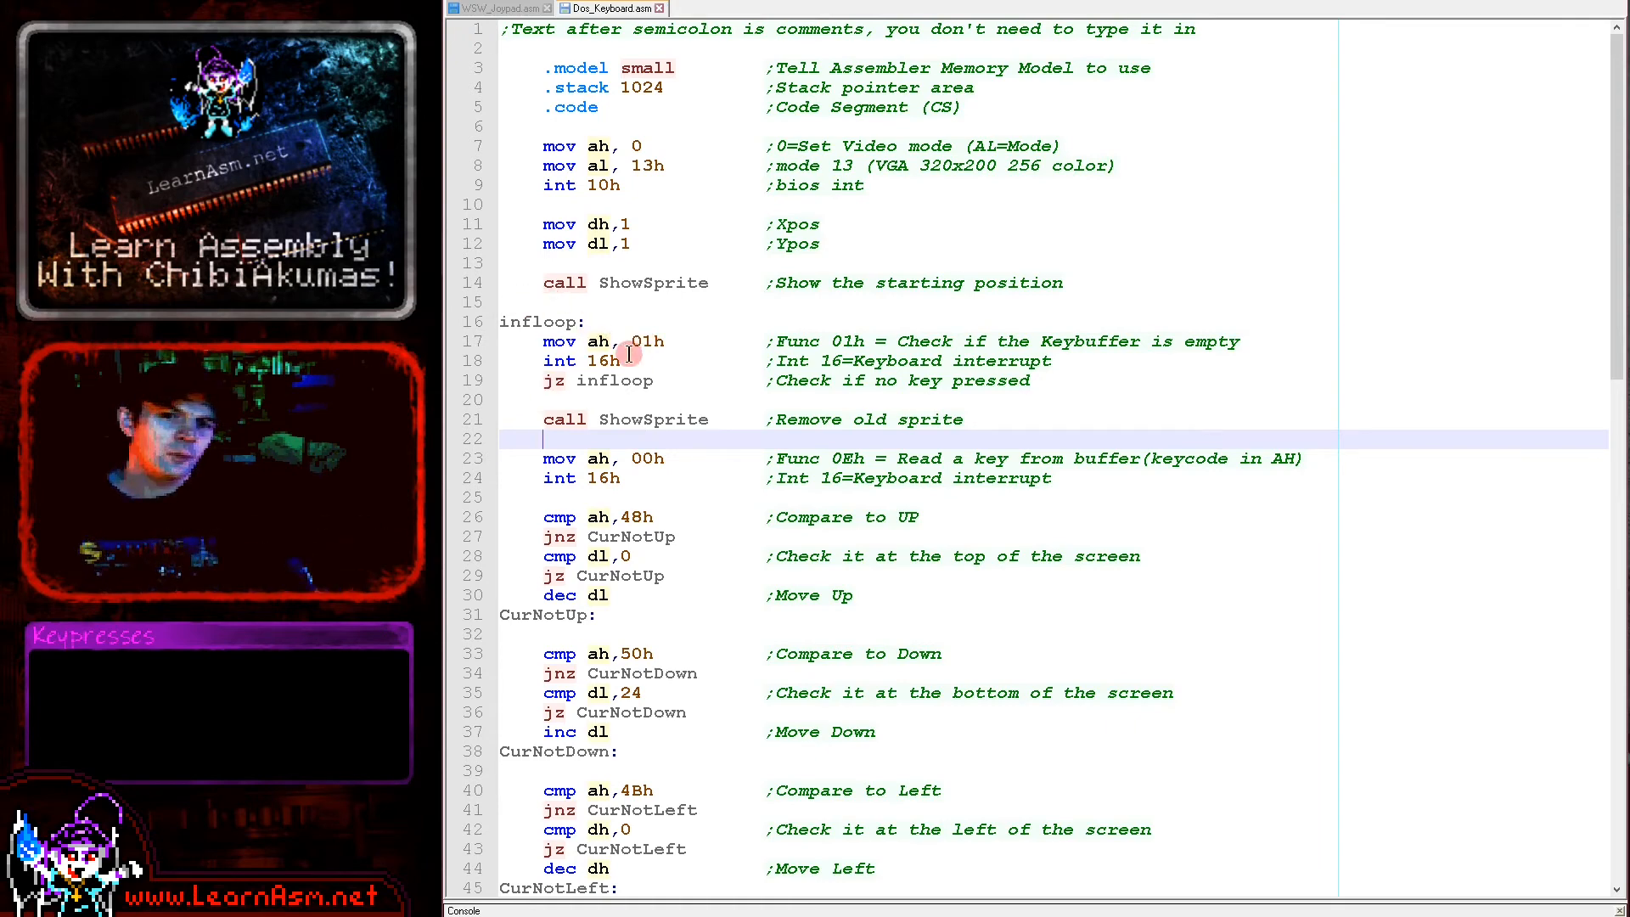
left_click(597, 380)
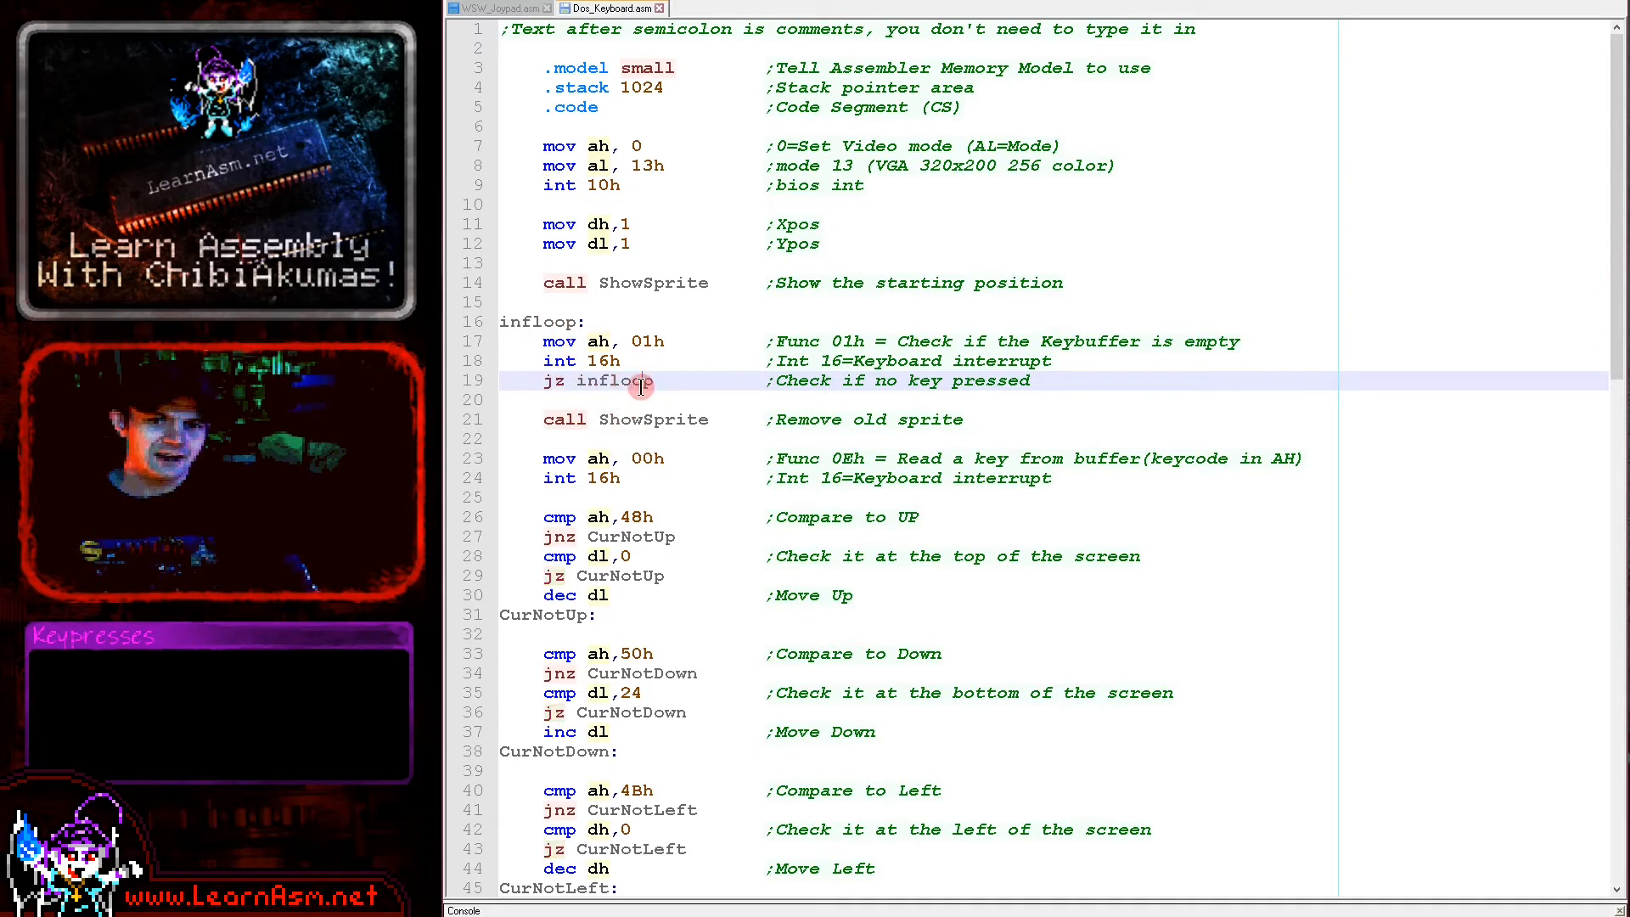
double_click(612, 380)
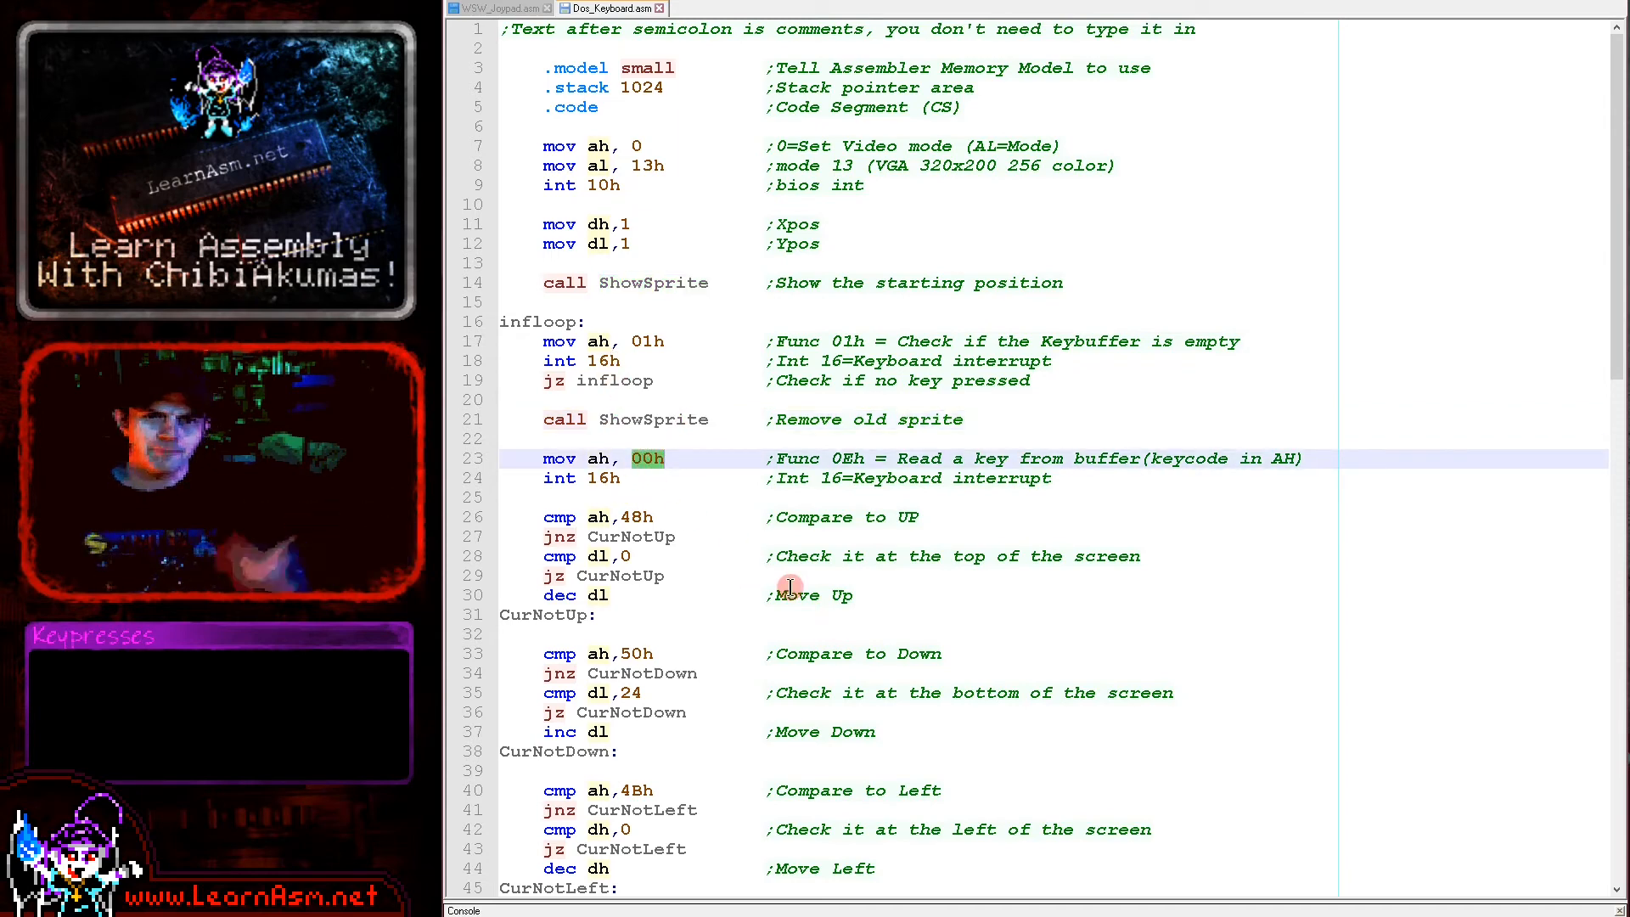
mouse_move(833, 494)
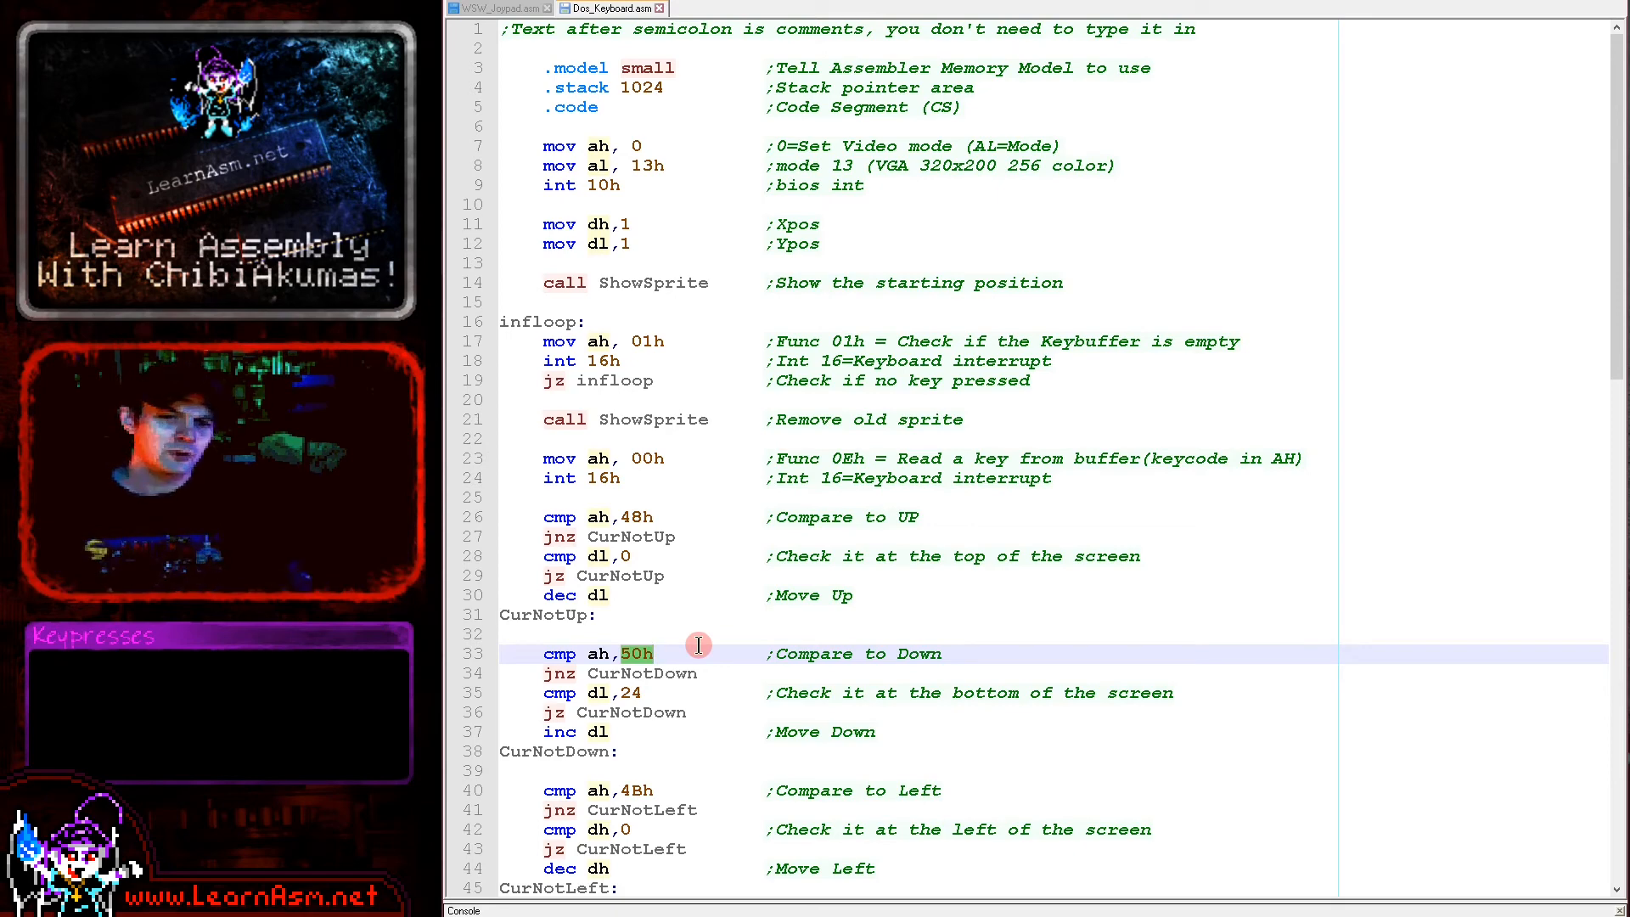
scroll("down", 3)
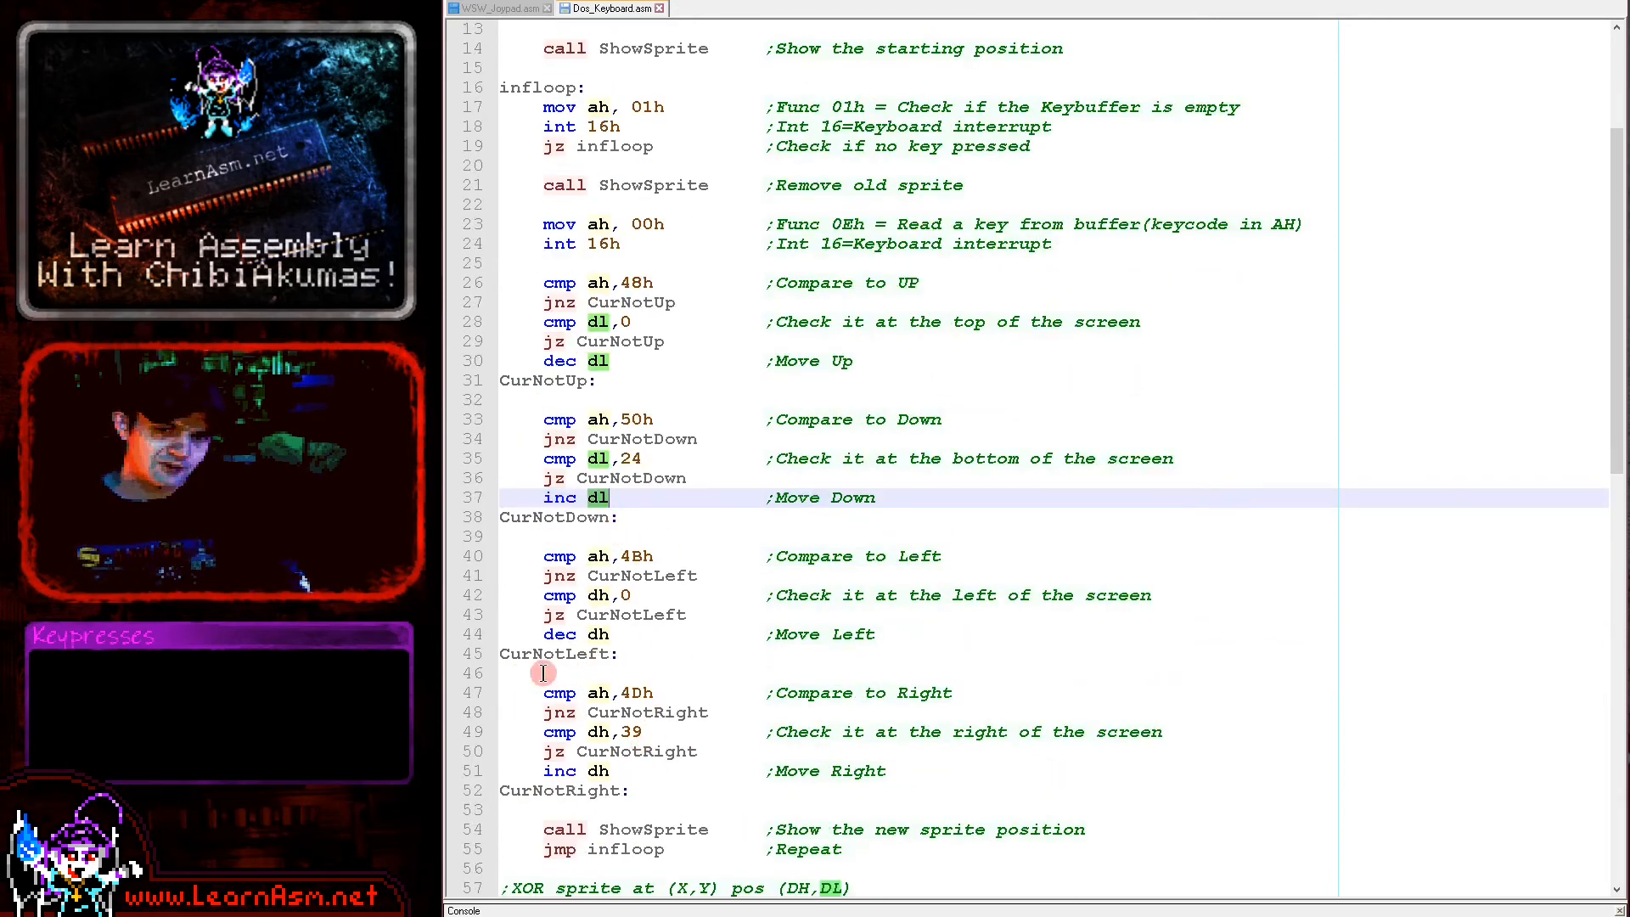
scroll("down", 3)
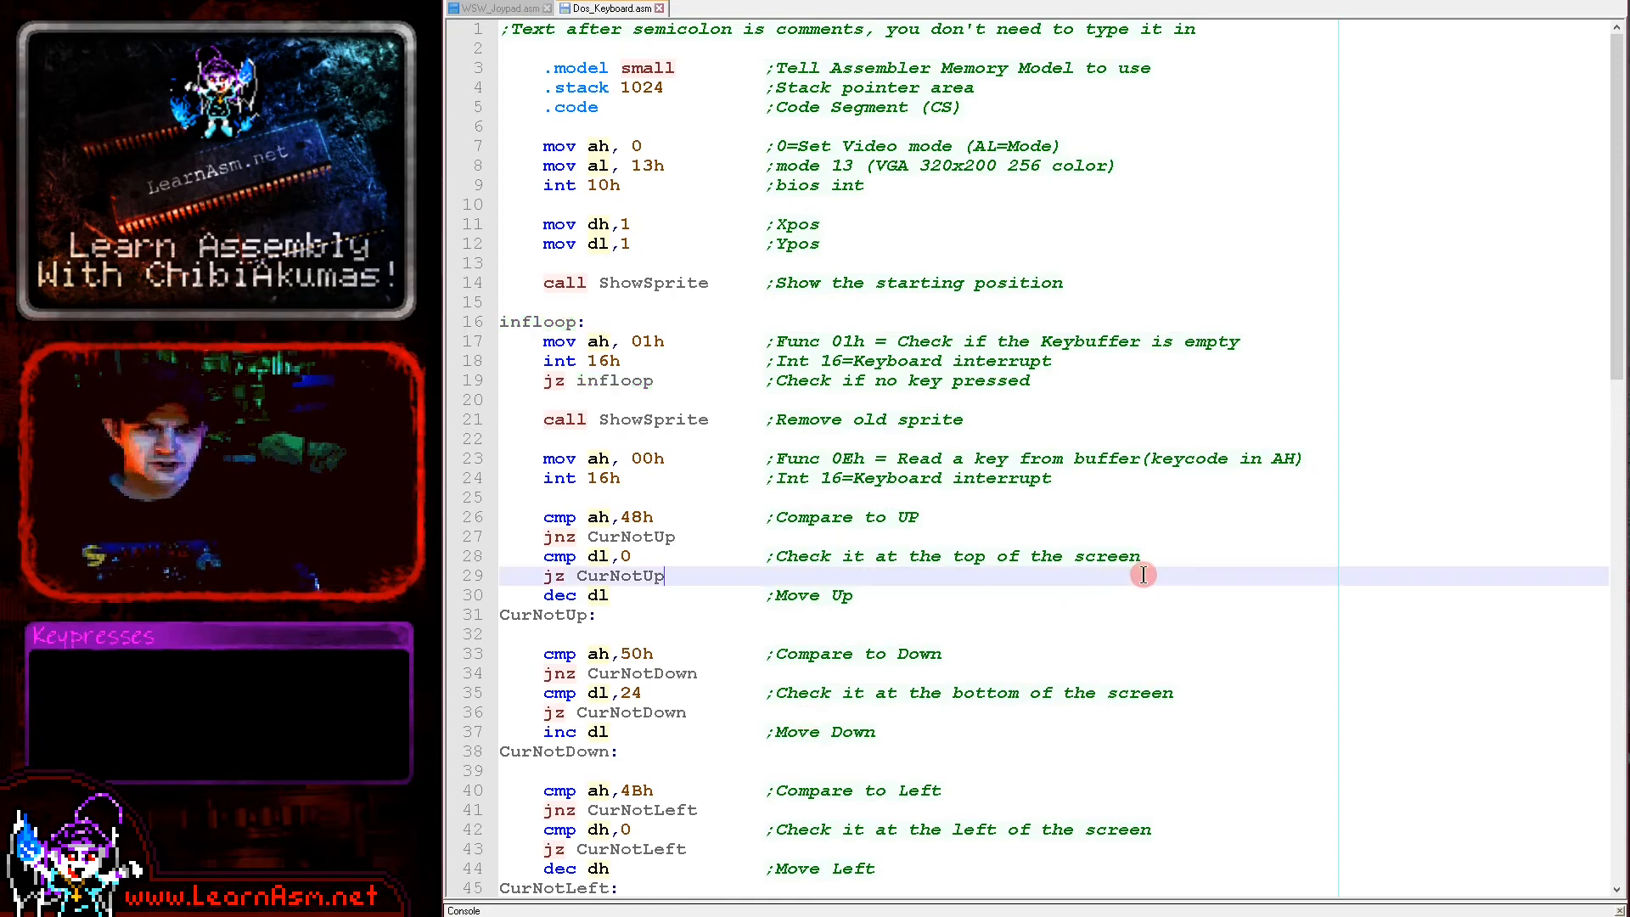
- Assemble and launch the keyboard program in DOSBox and move the smiley with the cursor keys
key("enter")
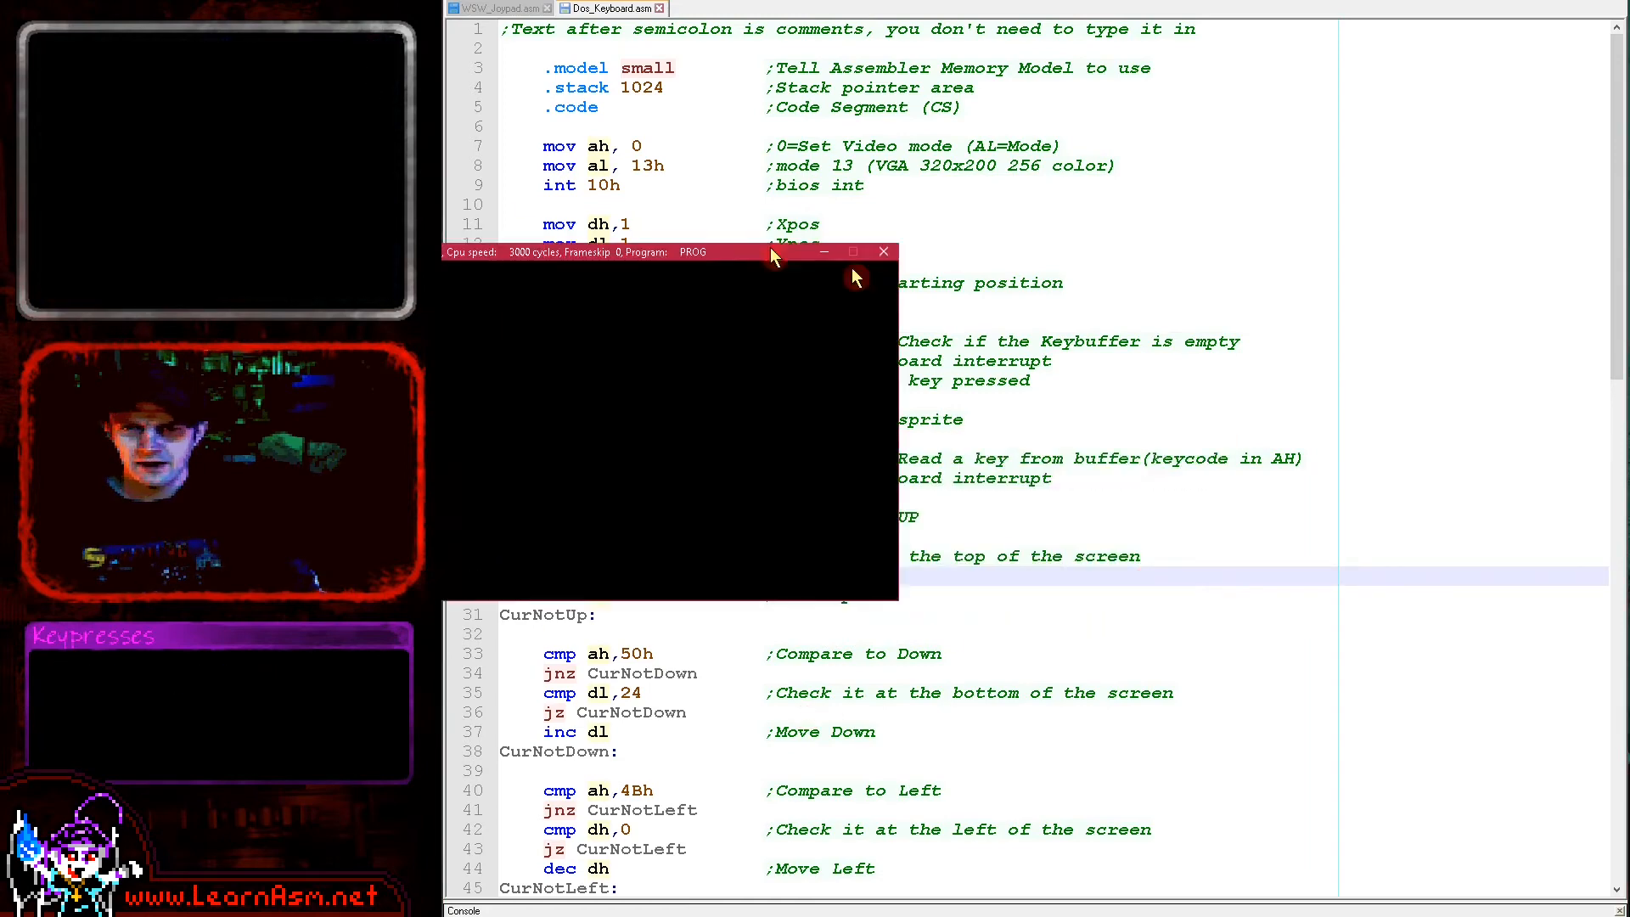
left_click_drag(769, 252, 1081, 315)
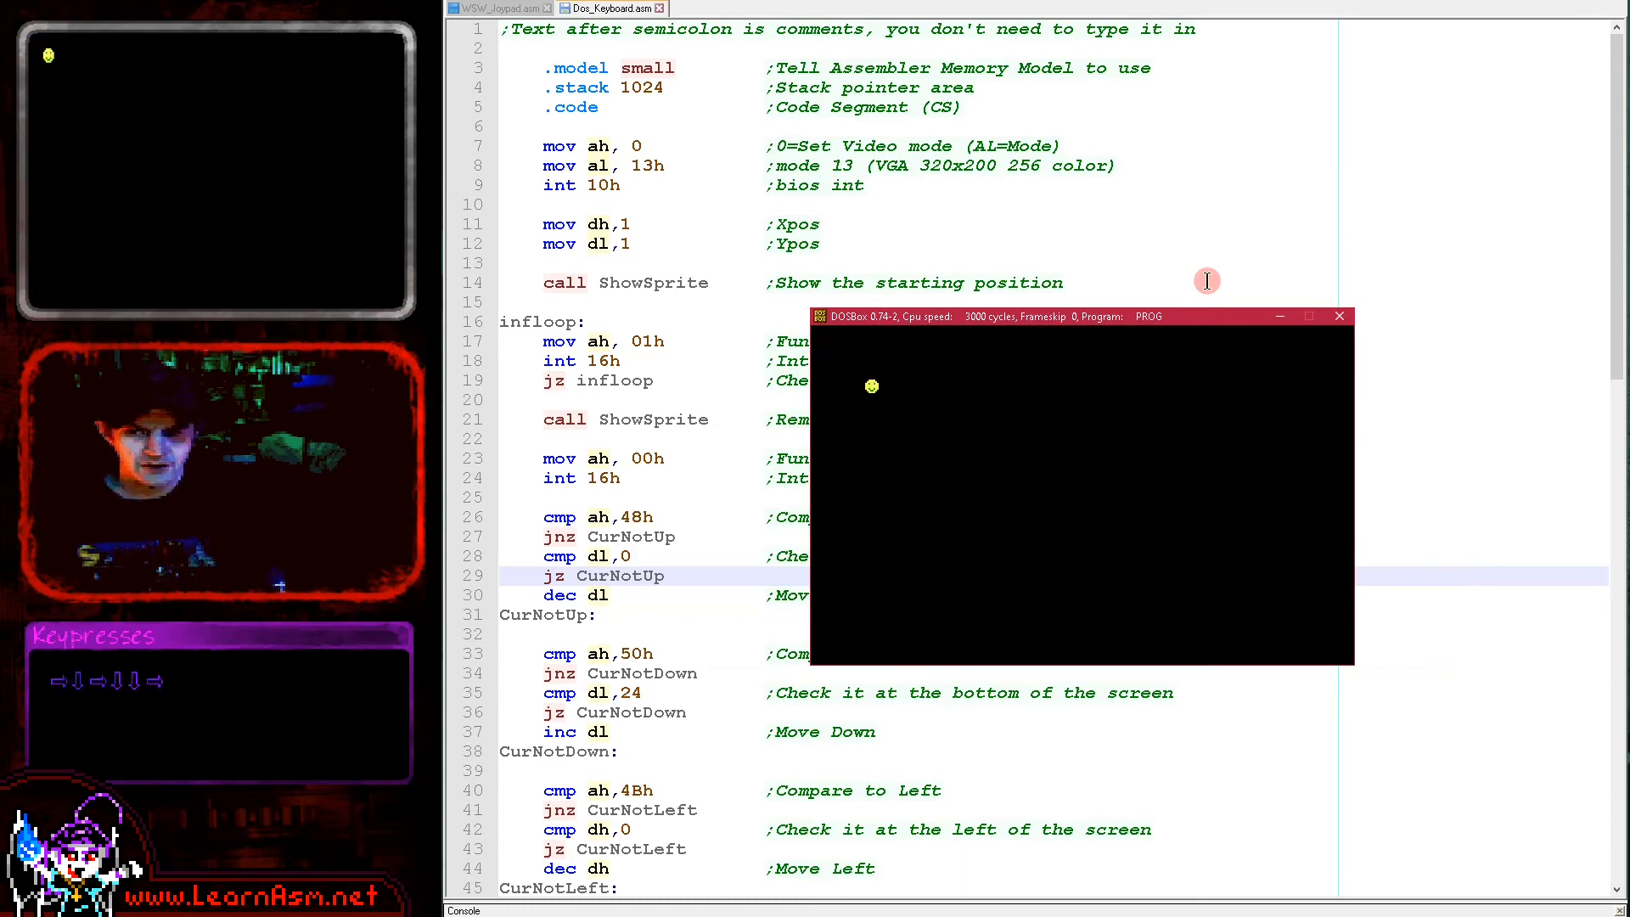
key("right")
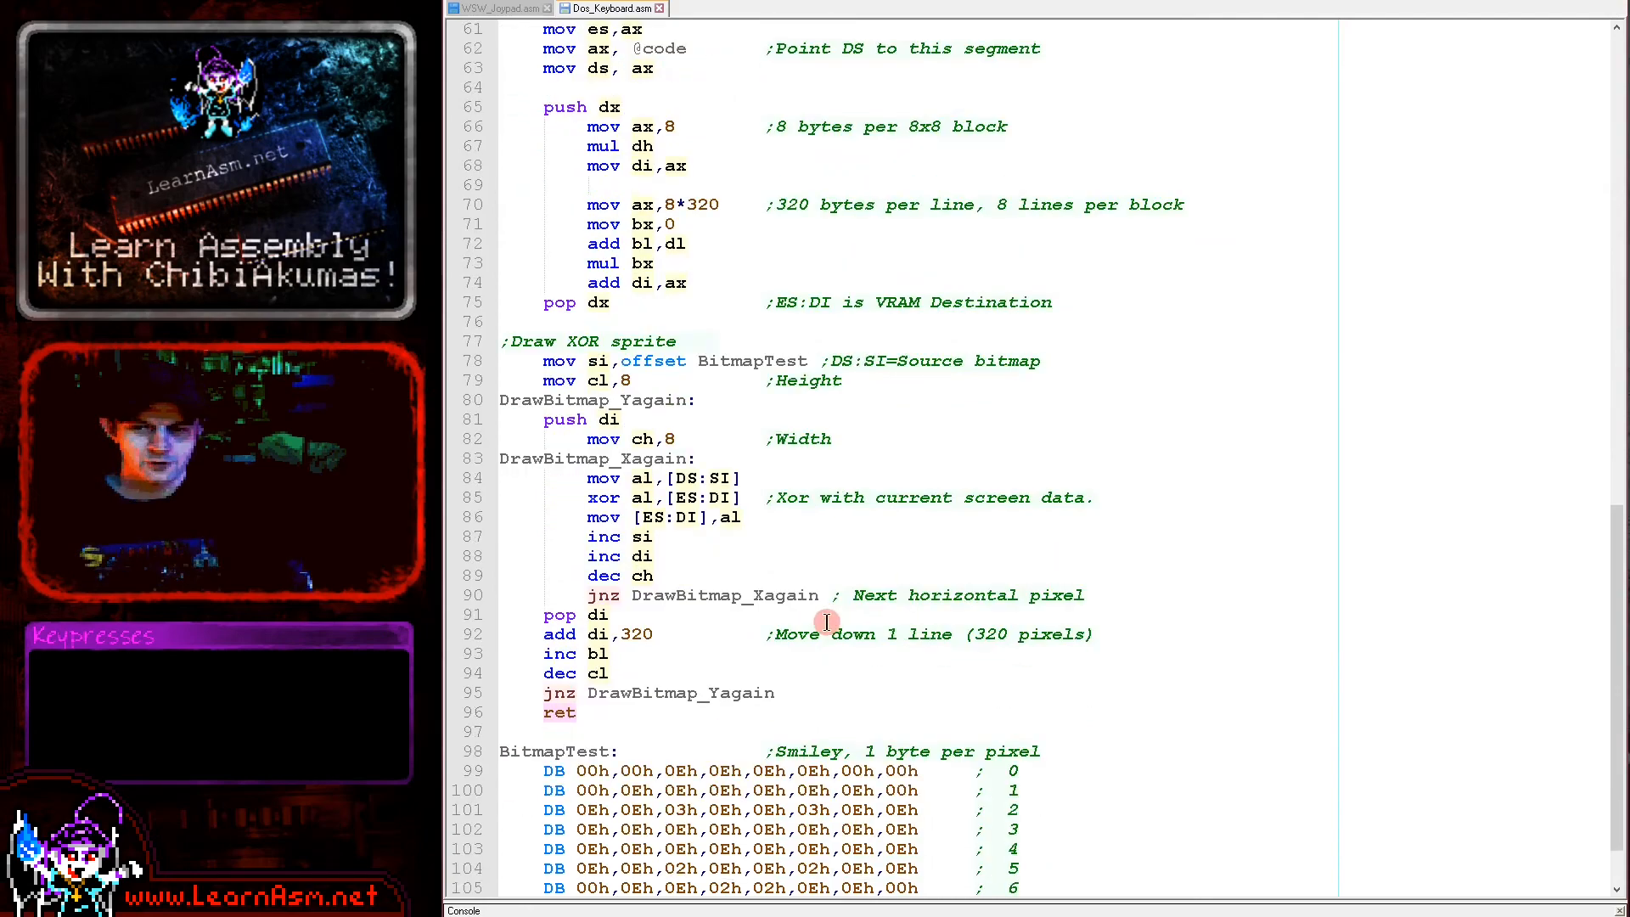
scroll("down", 3)
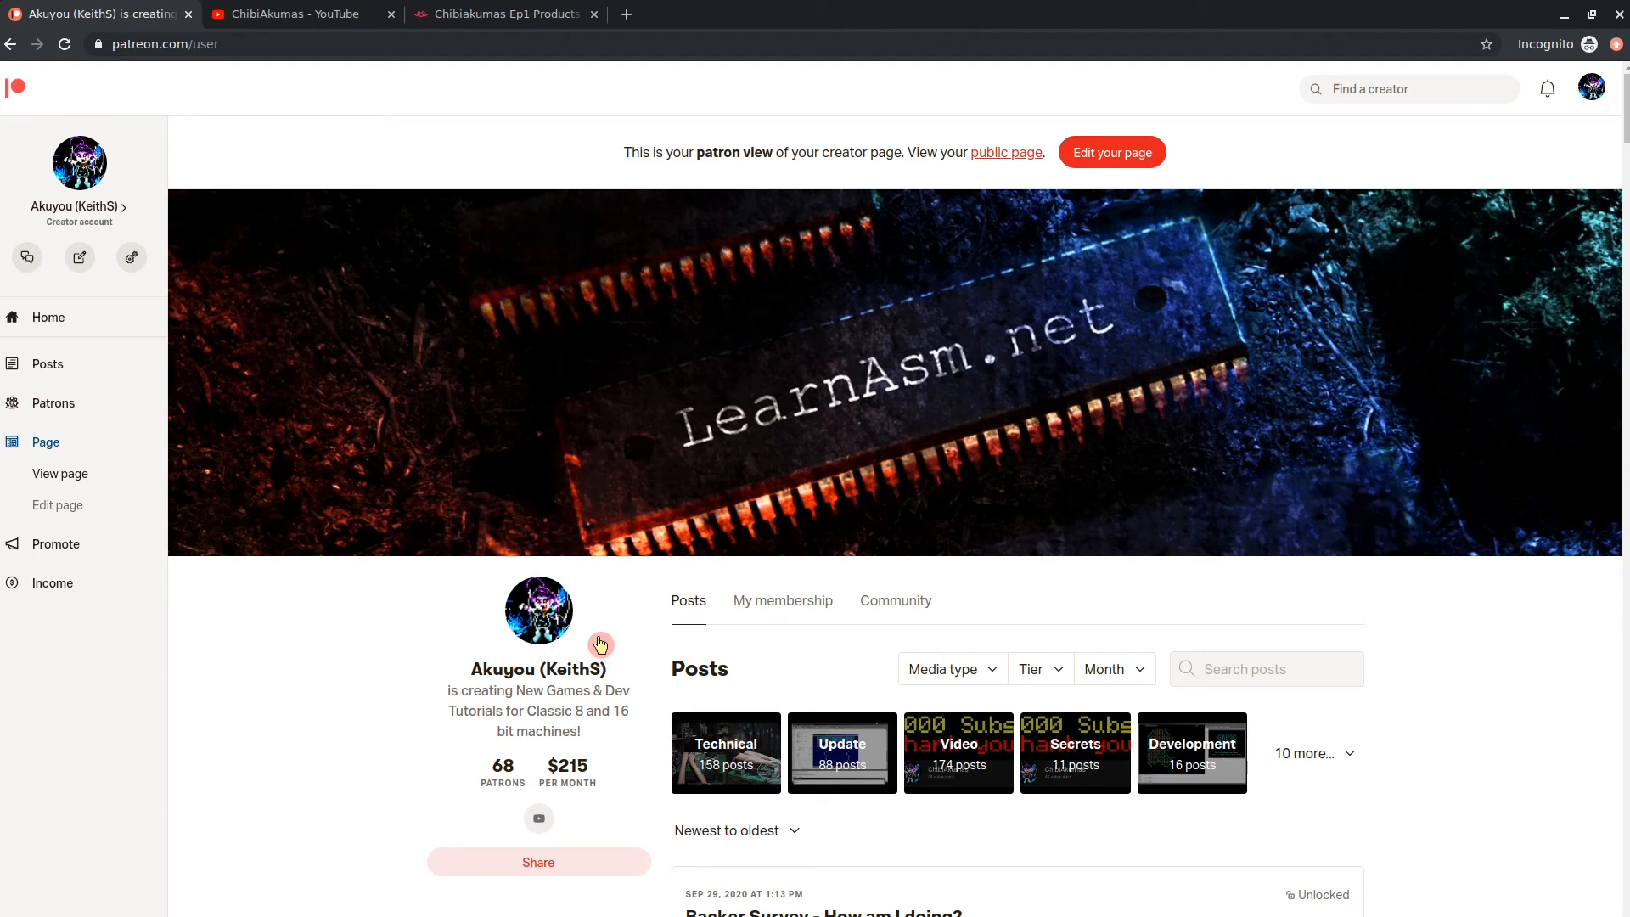
mouse_move(1366, 816)
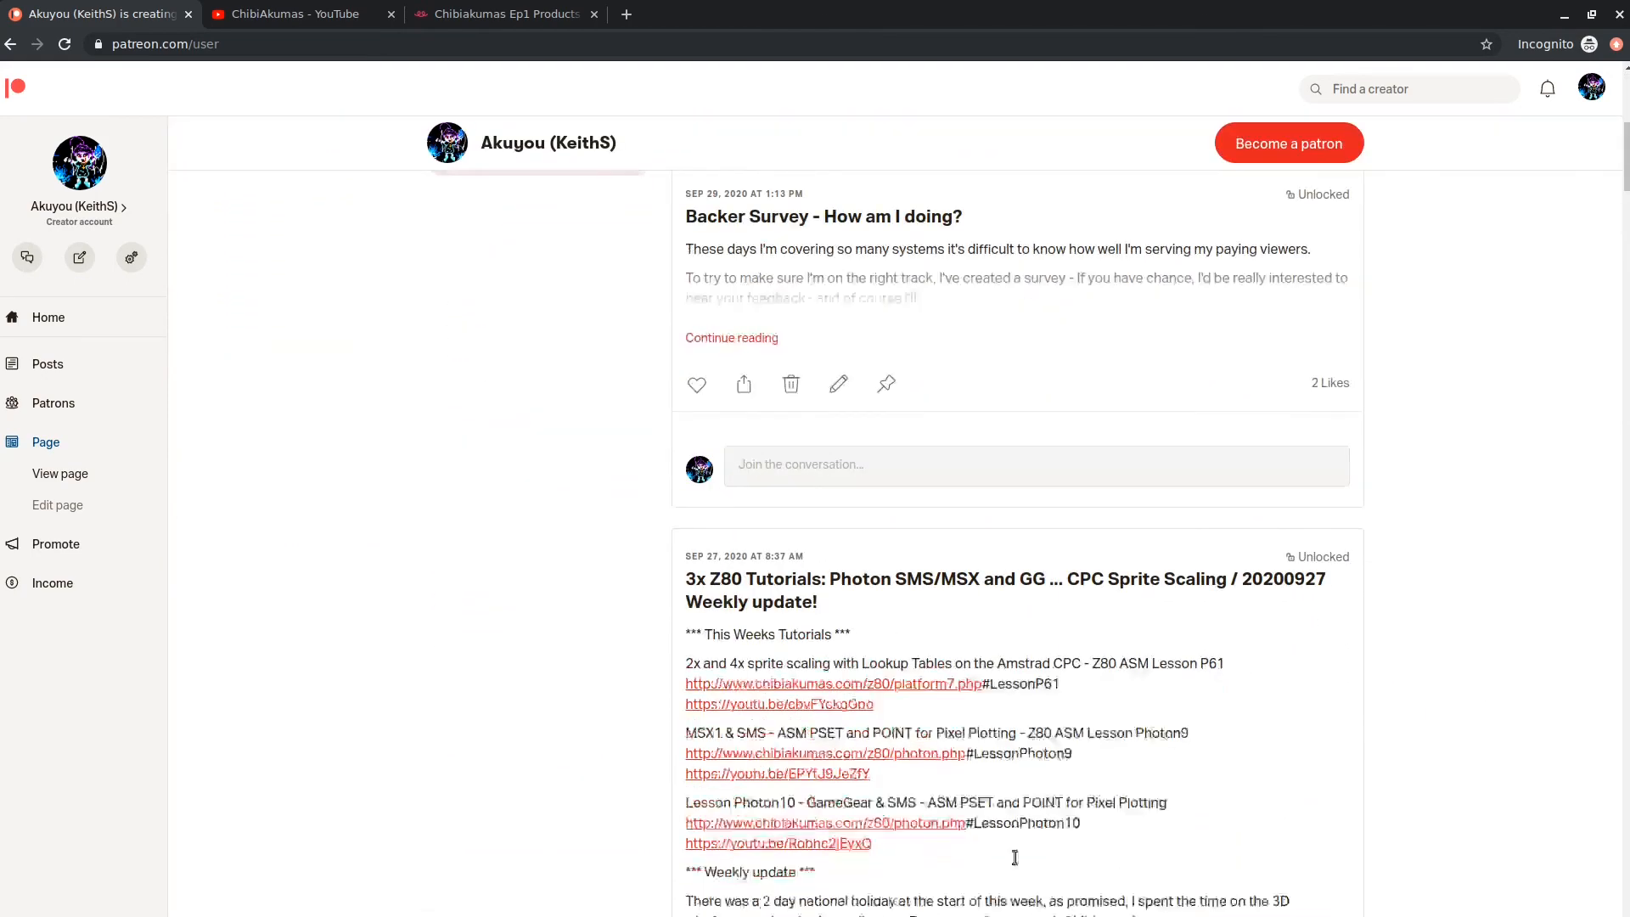
- Browse the Patreon creator page posts, then switch to the ChibiAkumas YouTube channel
scroll("down", 3)
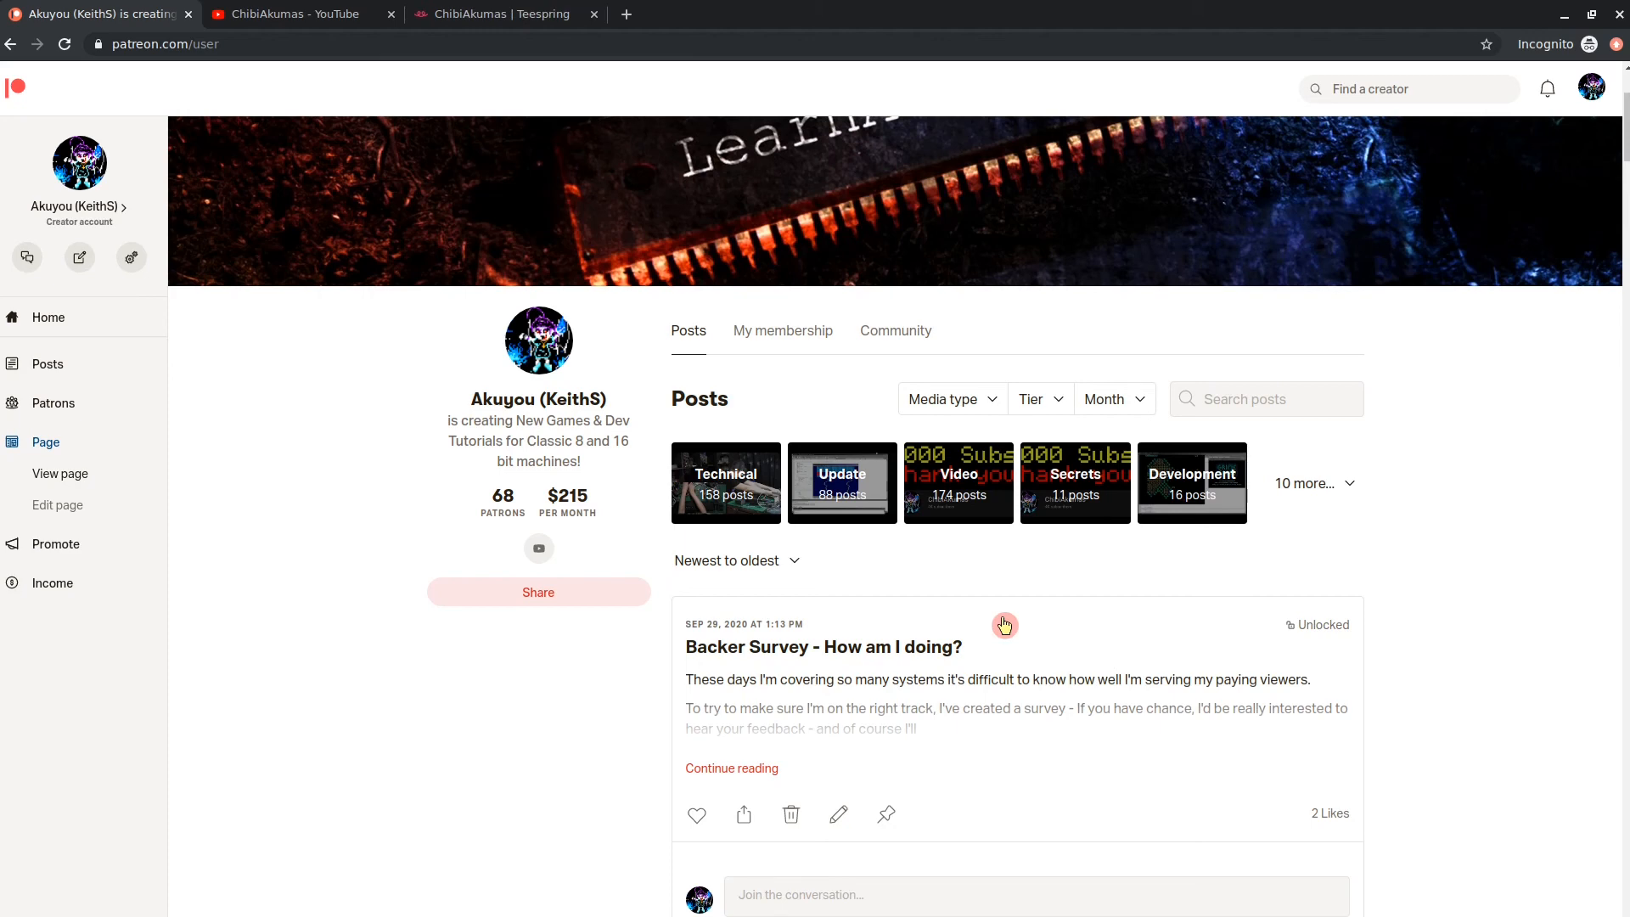
mouse_move(962, 639)
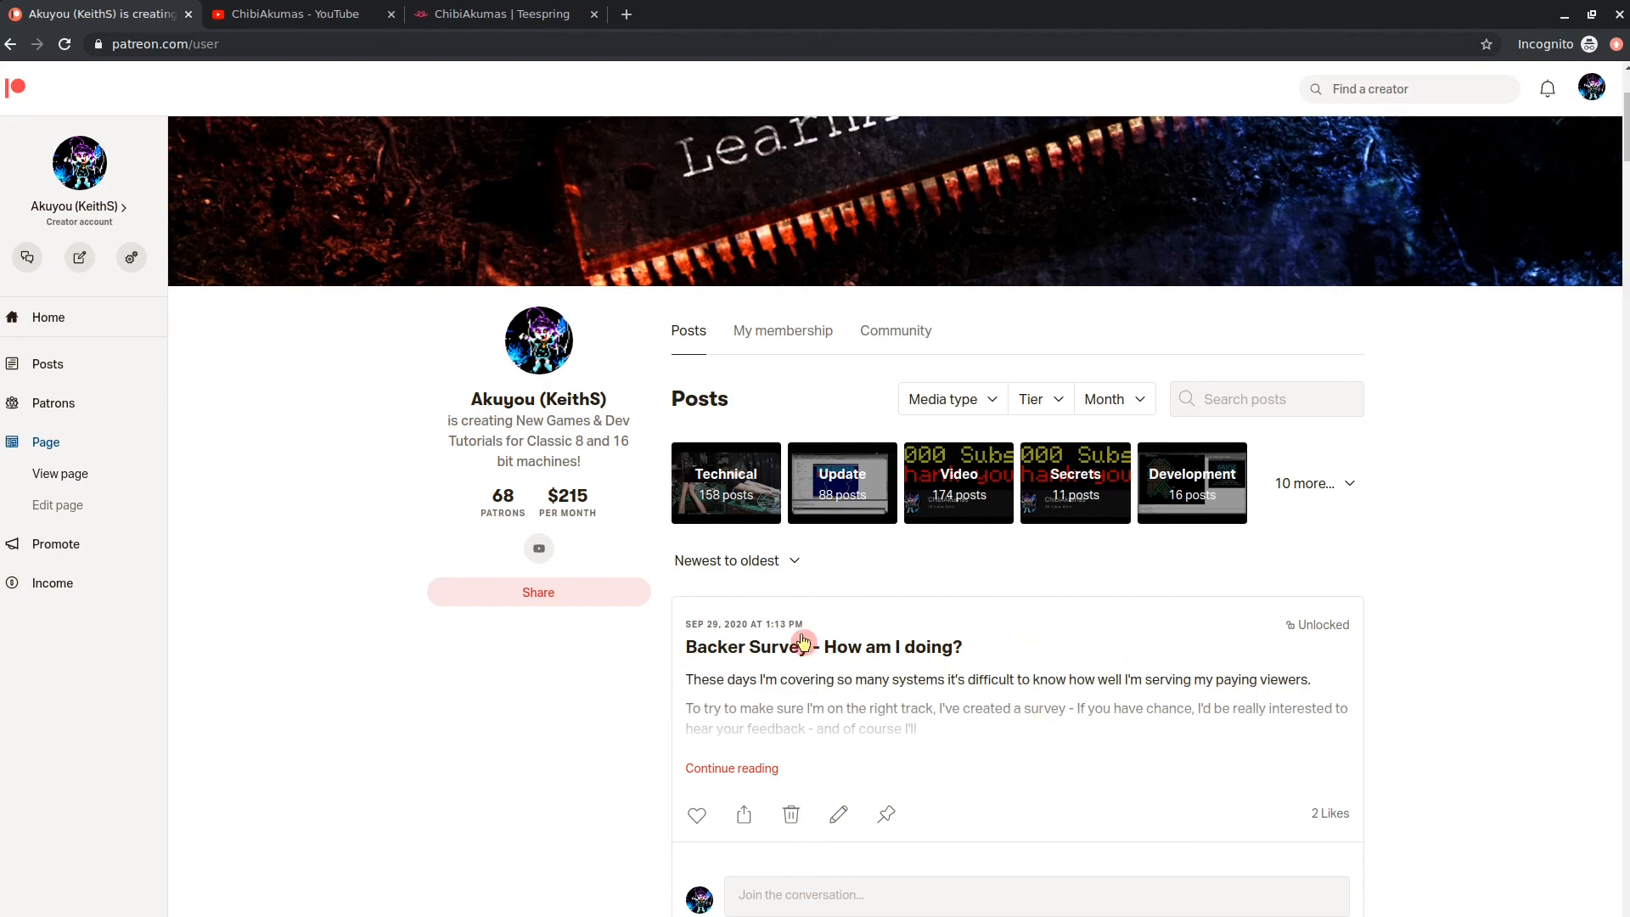
left_click(301, 14)
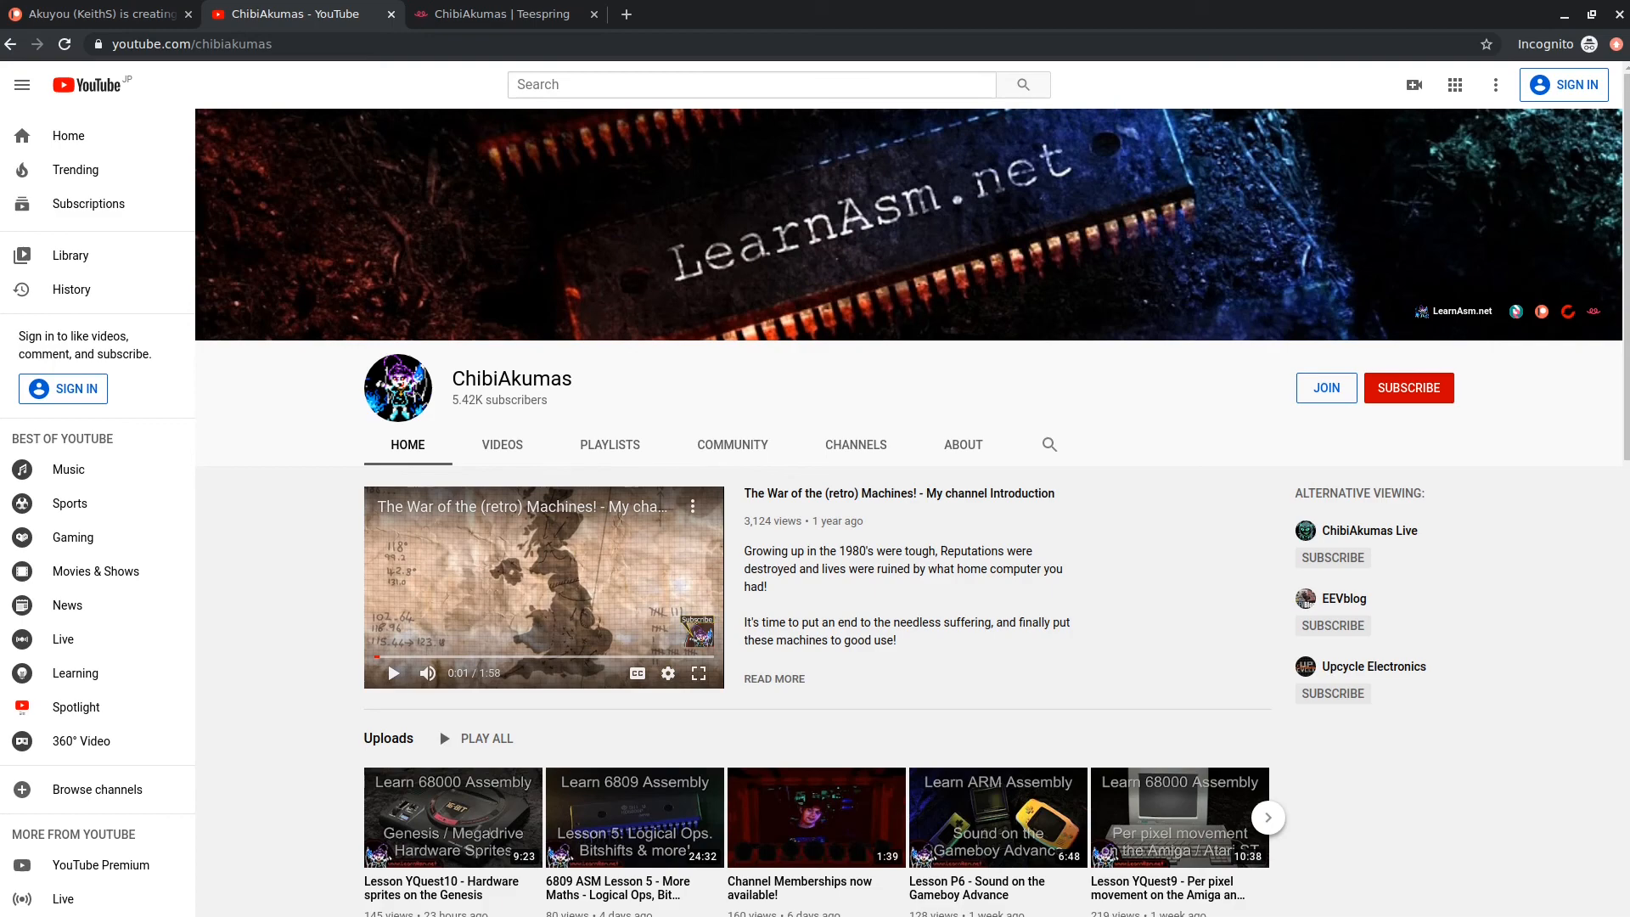
- Browse the ChibiAkumas Teespring store's shirts, hoodies and mugs
left_click(505, 14)
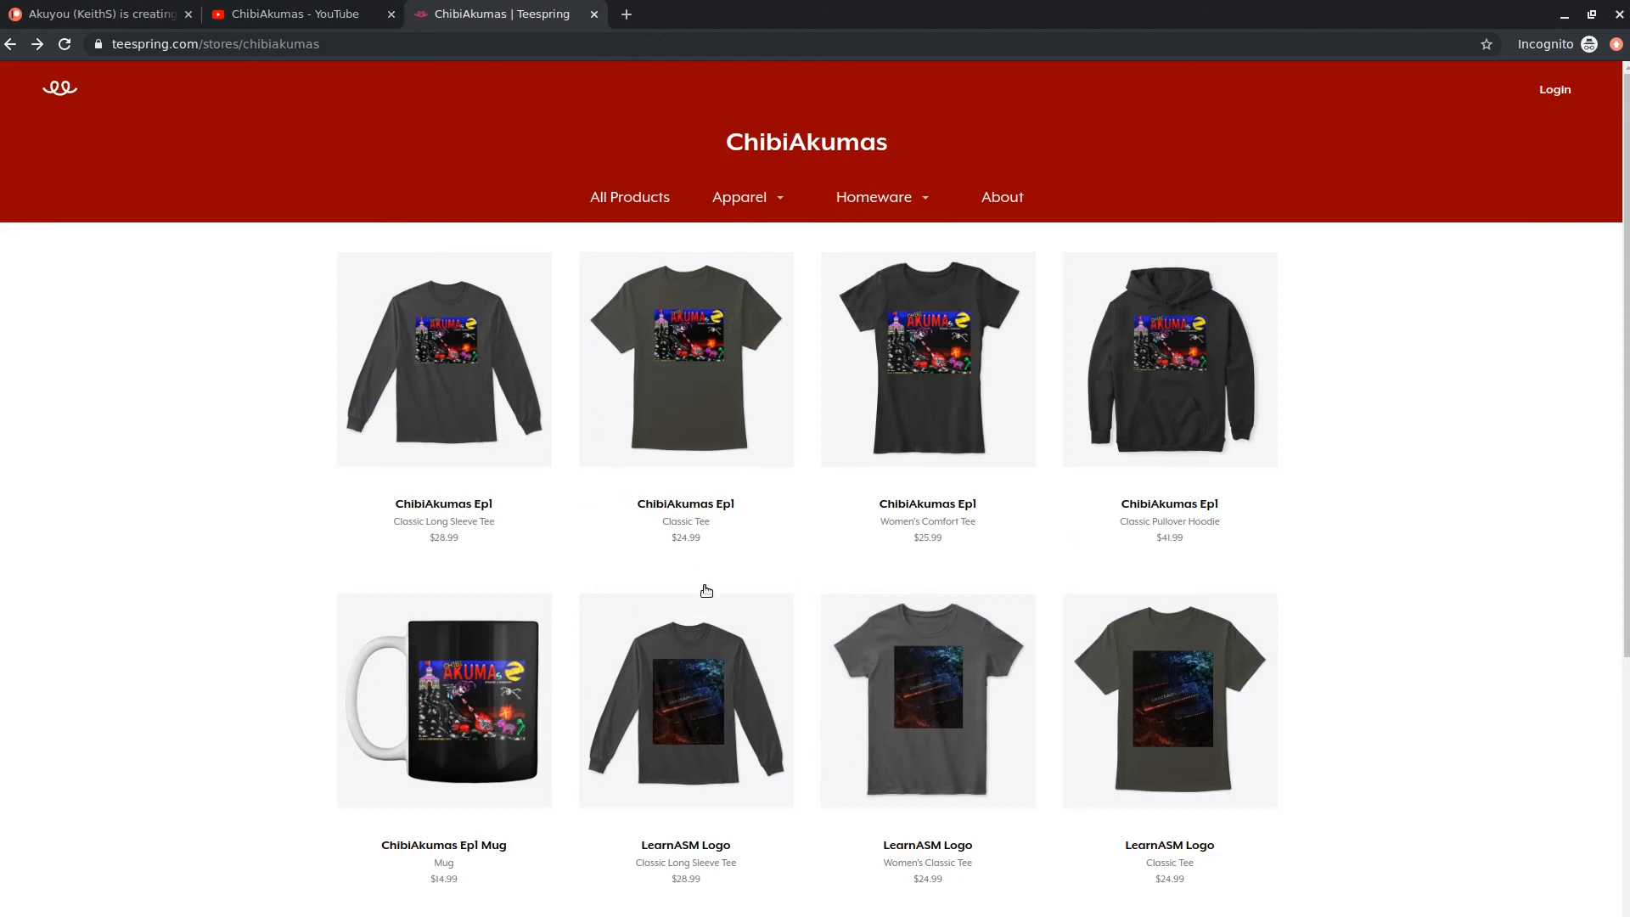
scroll("down", 3)
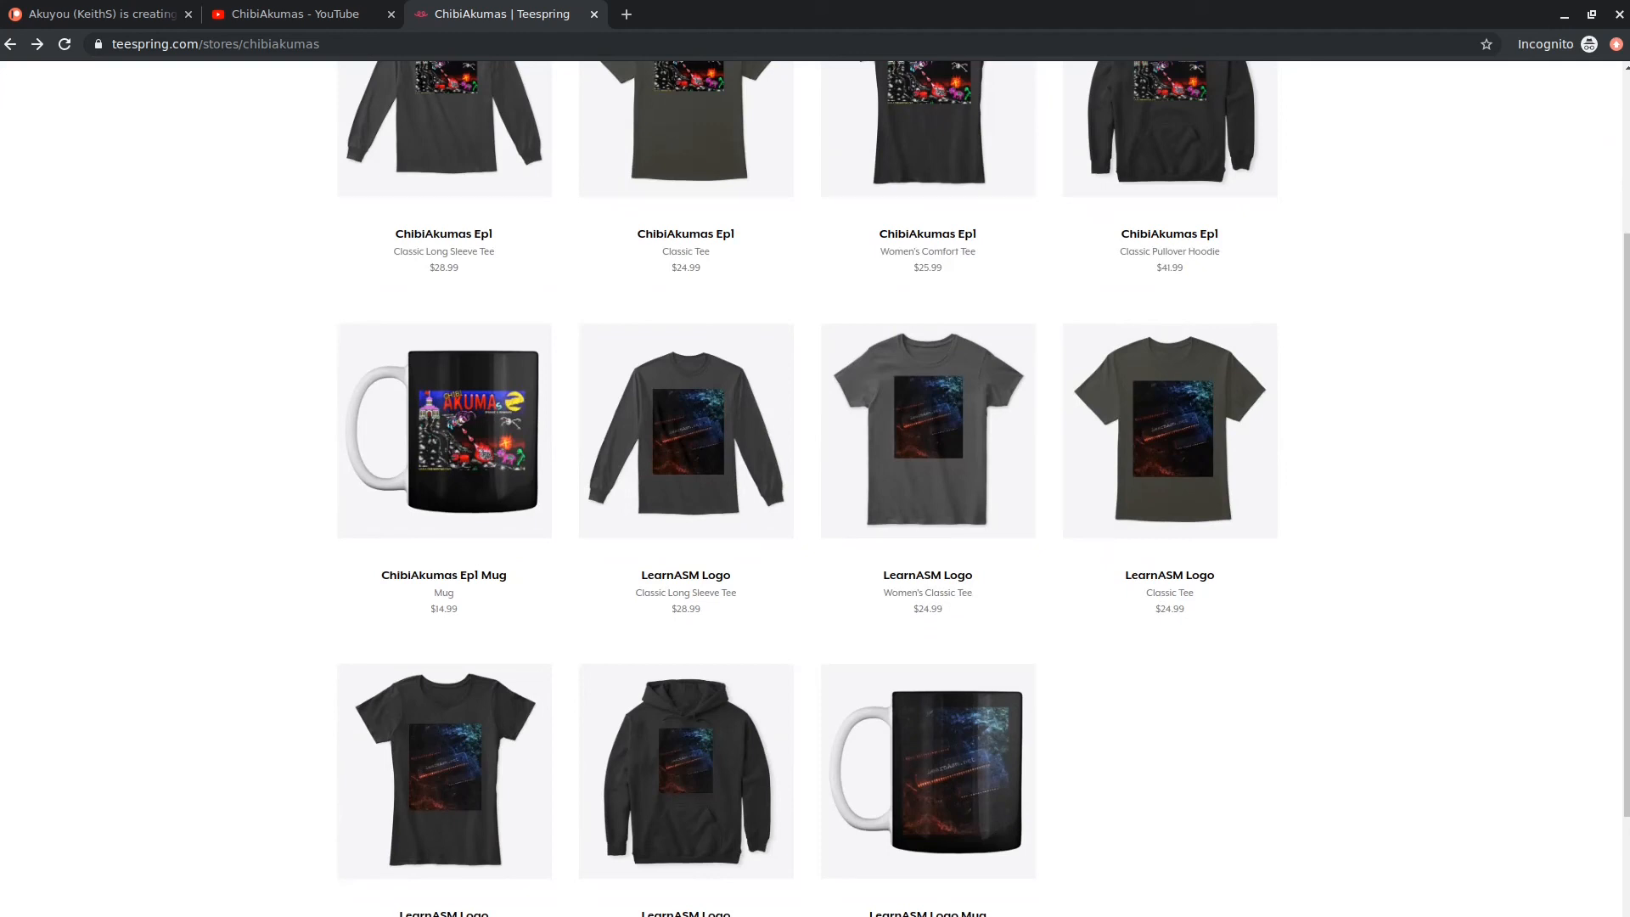
mouse_move(1000, 726)
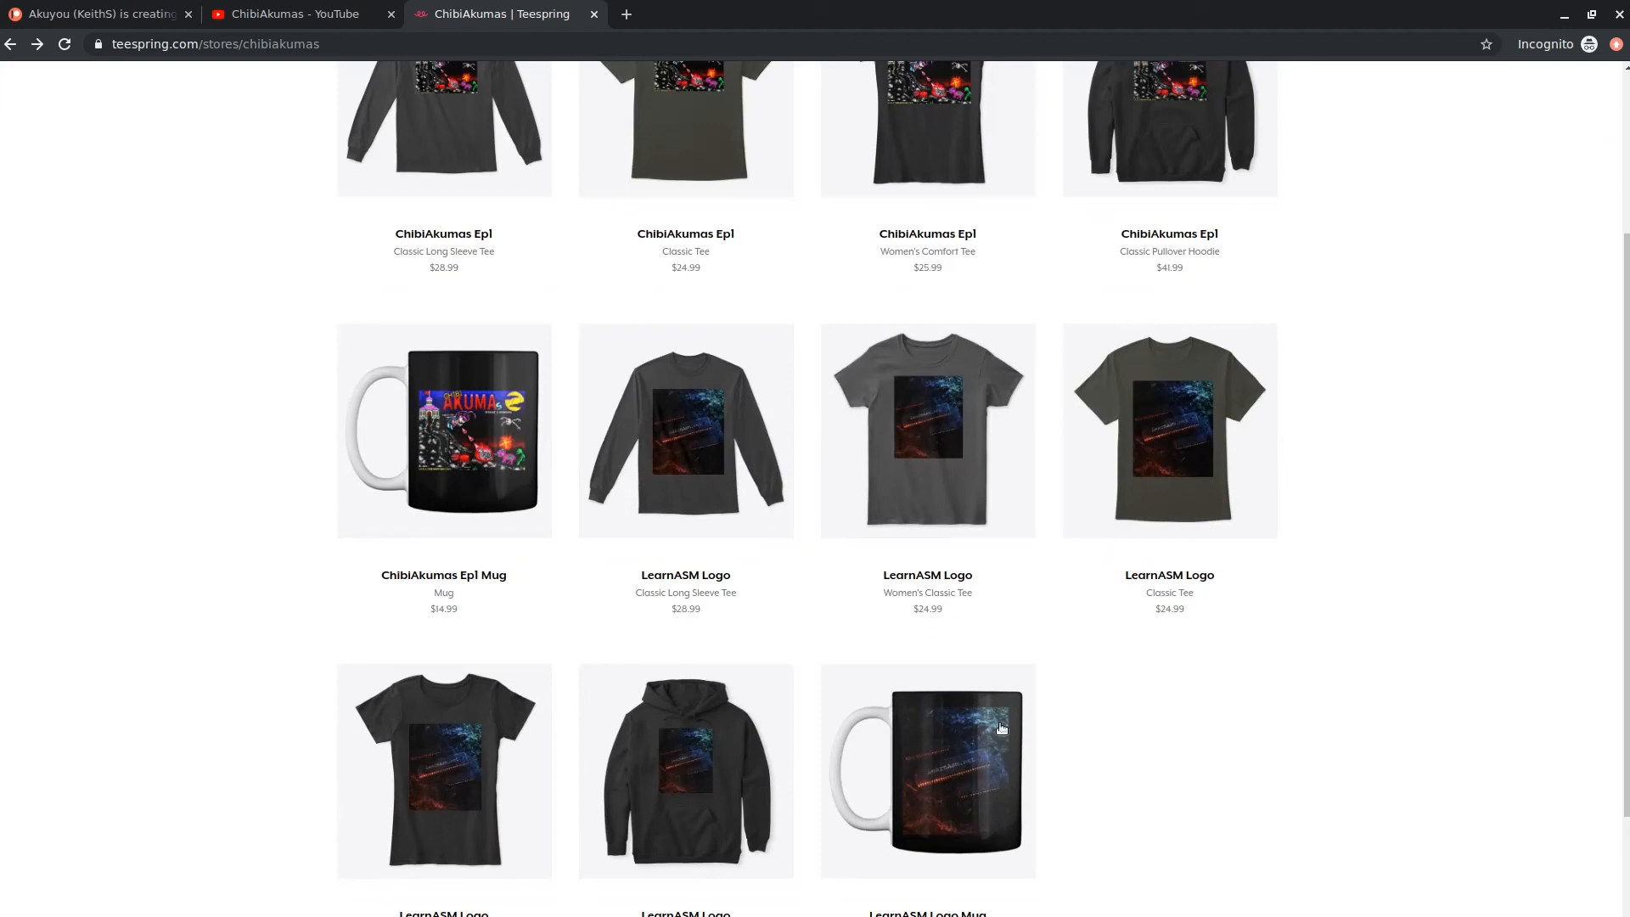